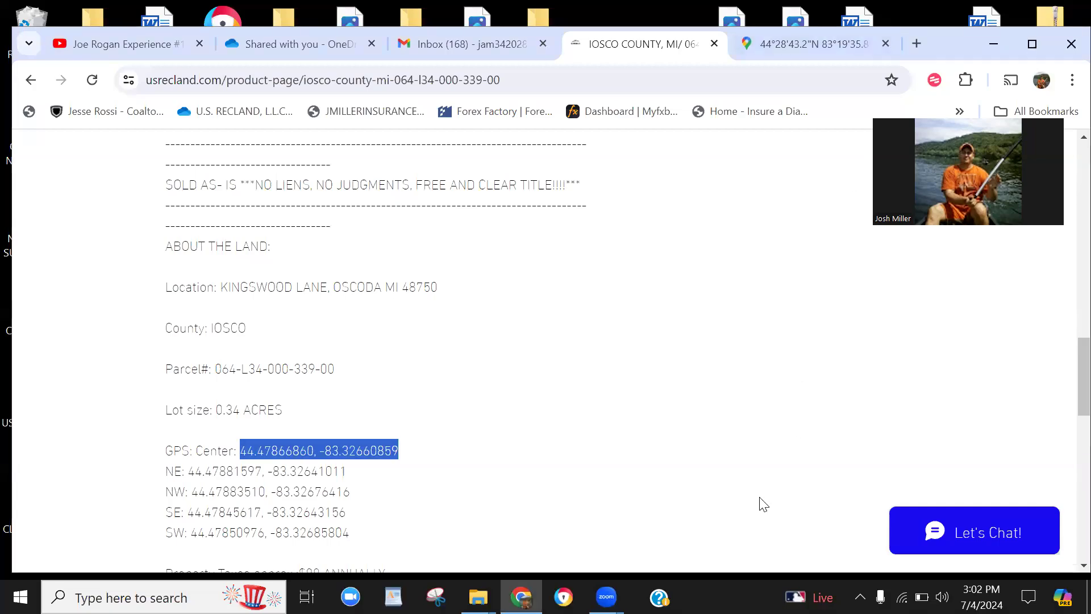
{"action": "mouse_move", "coordinate": [1074, 131]}
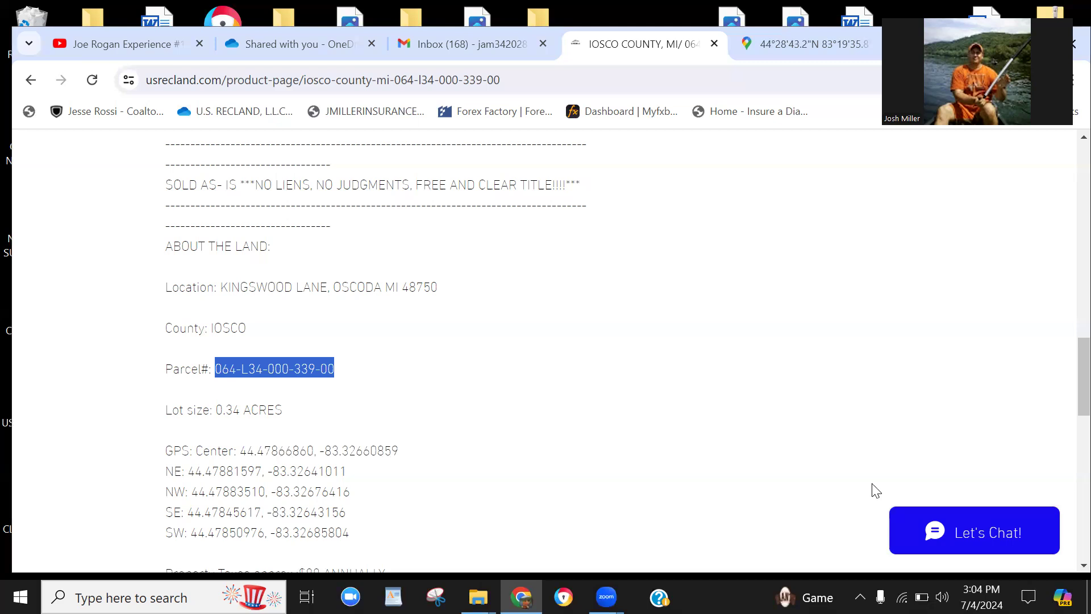
{"action": "mouse_move", "coordinate": [293, 292]}
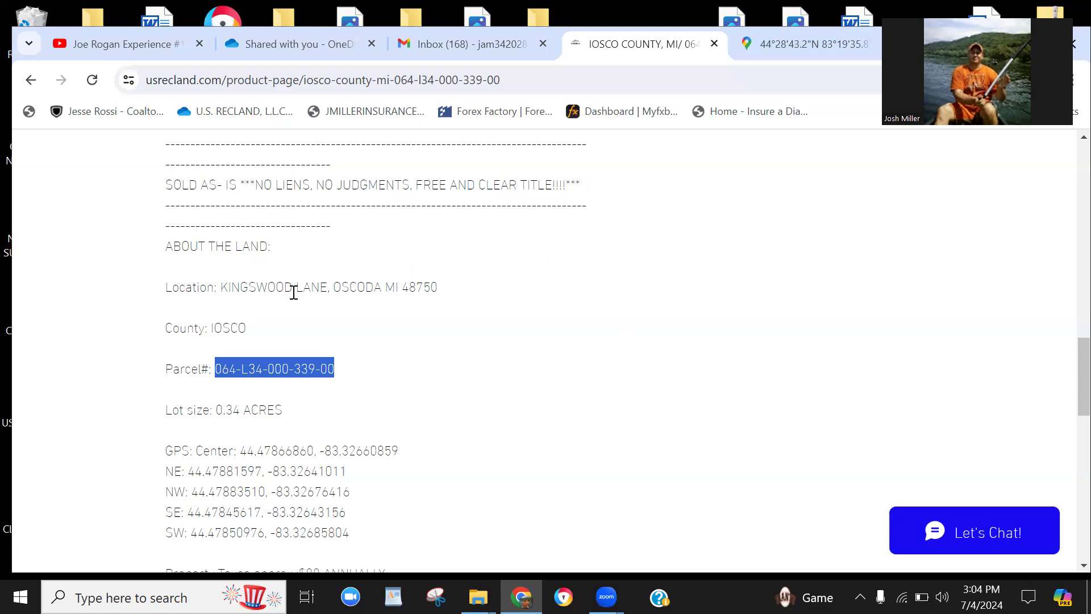
Review the ~$88 taxes, residential zoning and no wetlands or floodzone, then return to the description
{"action": "scroll", "scroll_direction": "down", "scroll_amount": 3}
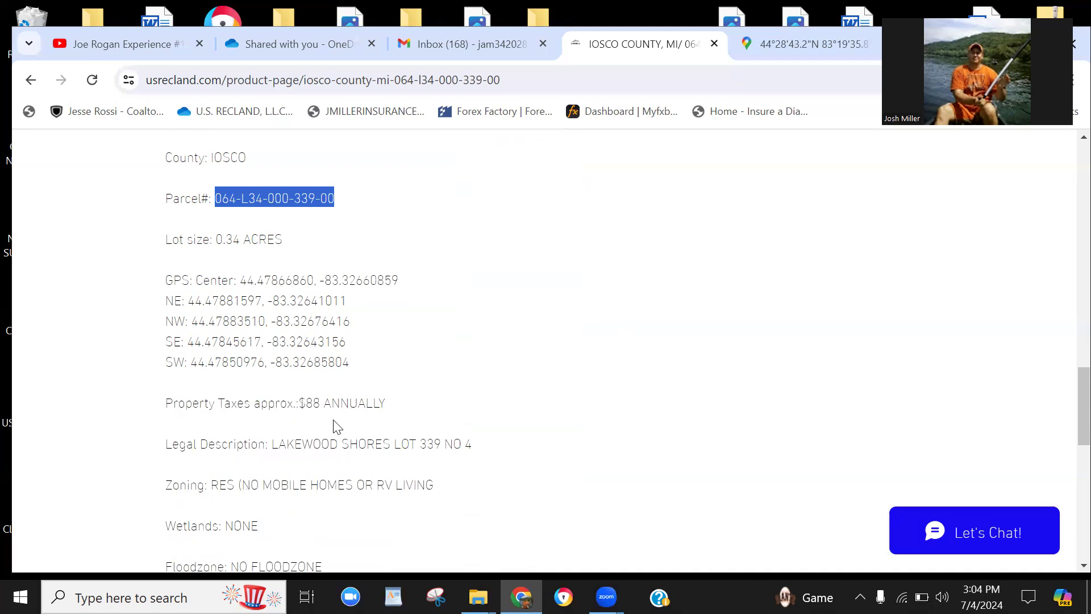
{"action": "mouse_move", "coordinate": [552, 402]}
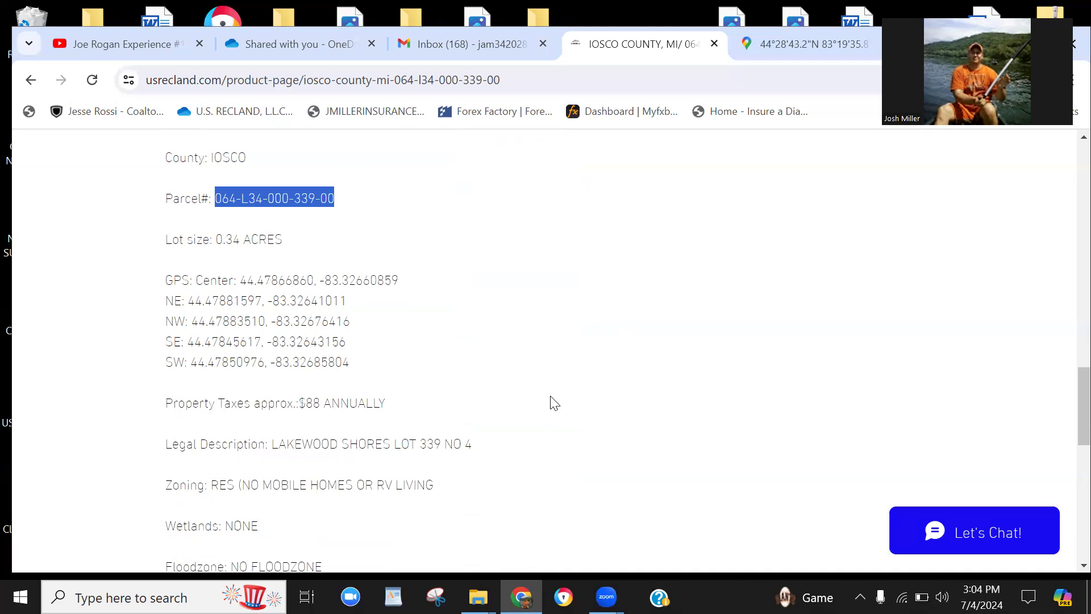
{"action": "scroll", "scroll_direction": "down", "scroll_amount": 3}
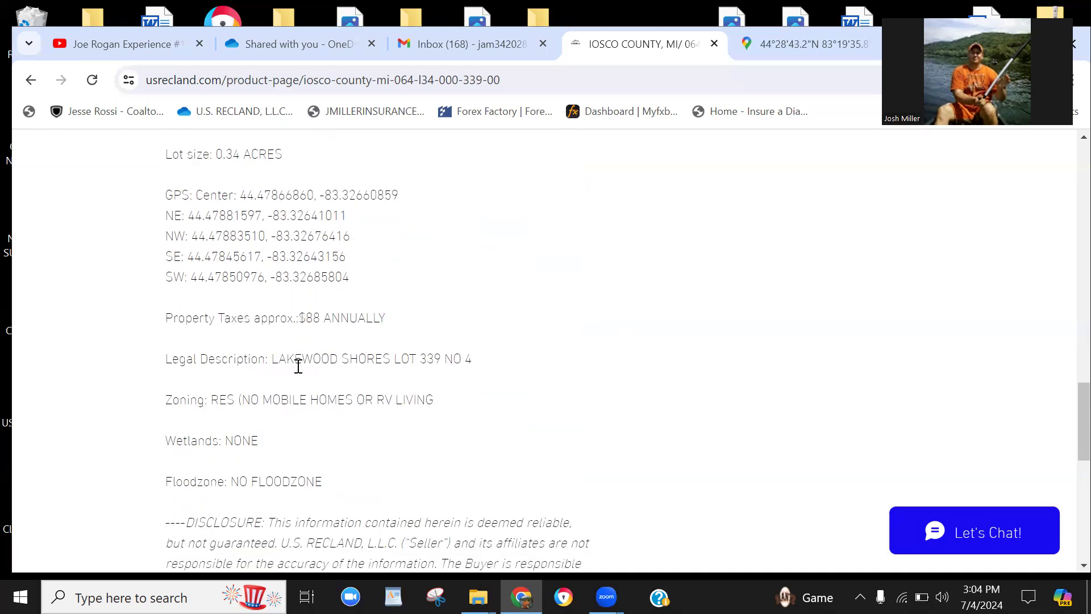
{"action": "mouse_move", "coordinate": [619, 368]}
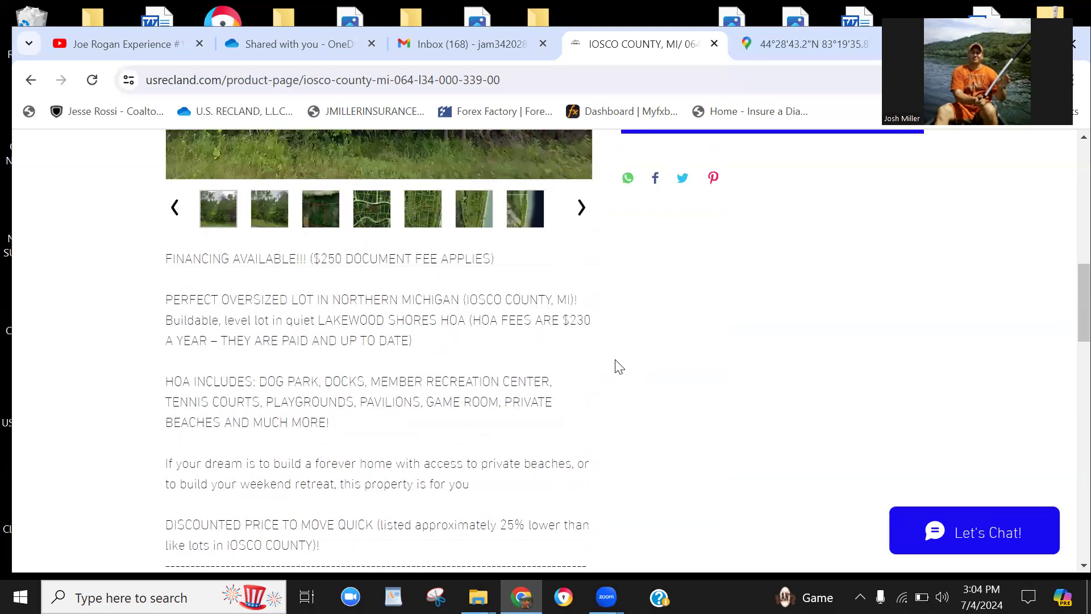
Read the HOA amenities paragraph, then view the Kingswood Ln lot's GPS point on the satellite map
{"action": "scroll", "scroll_direction": "down", "scroll_amount": 3}
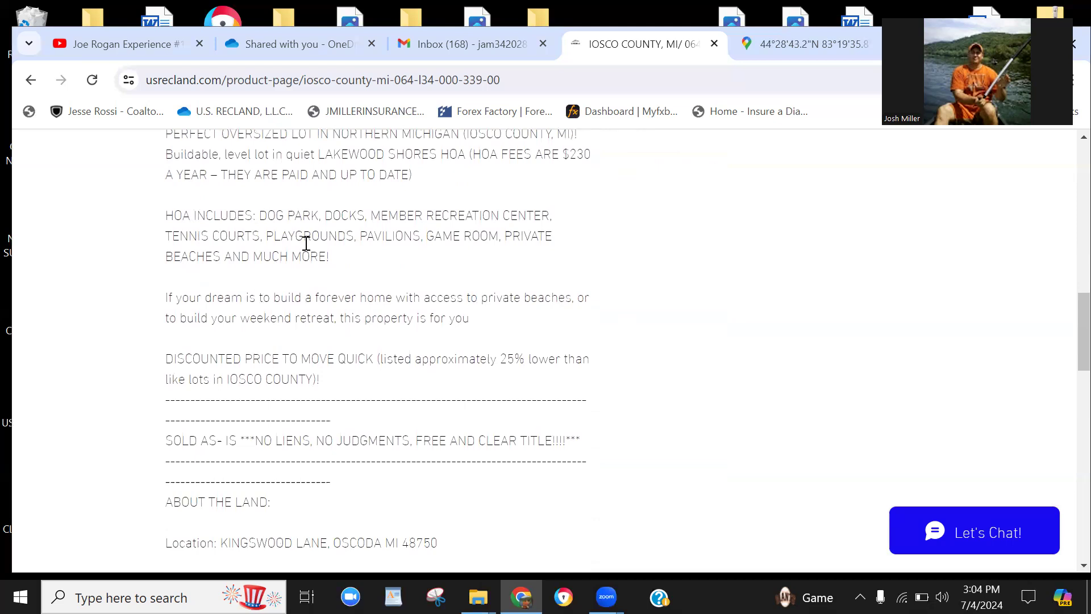
{"action": "mouse_move", "coordinate": [338, 221]}
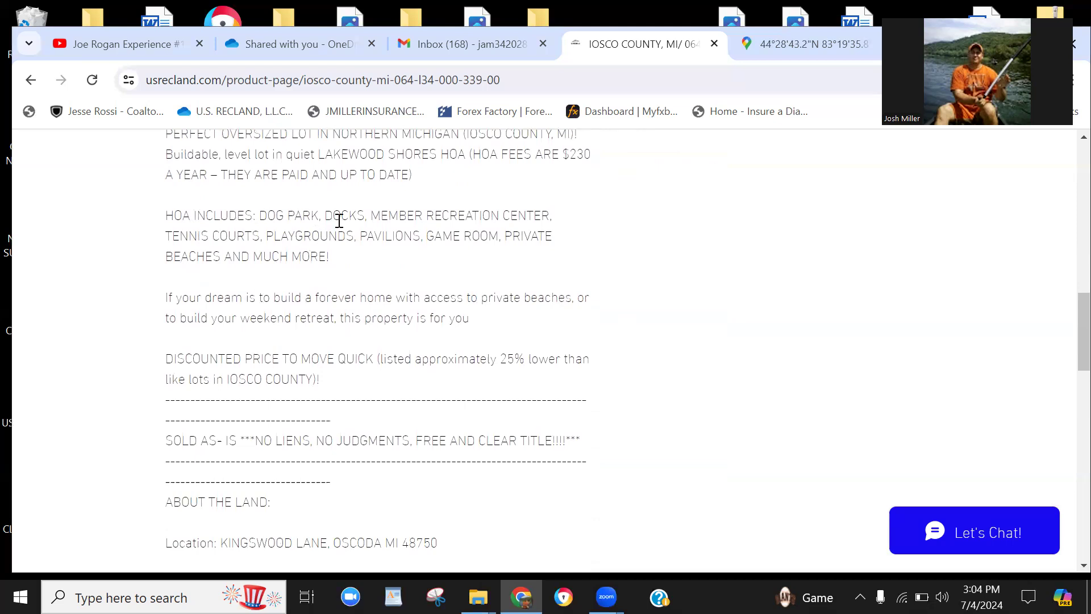
{"action": "mouse_move", "coordinate": [217, 244]}
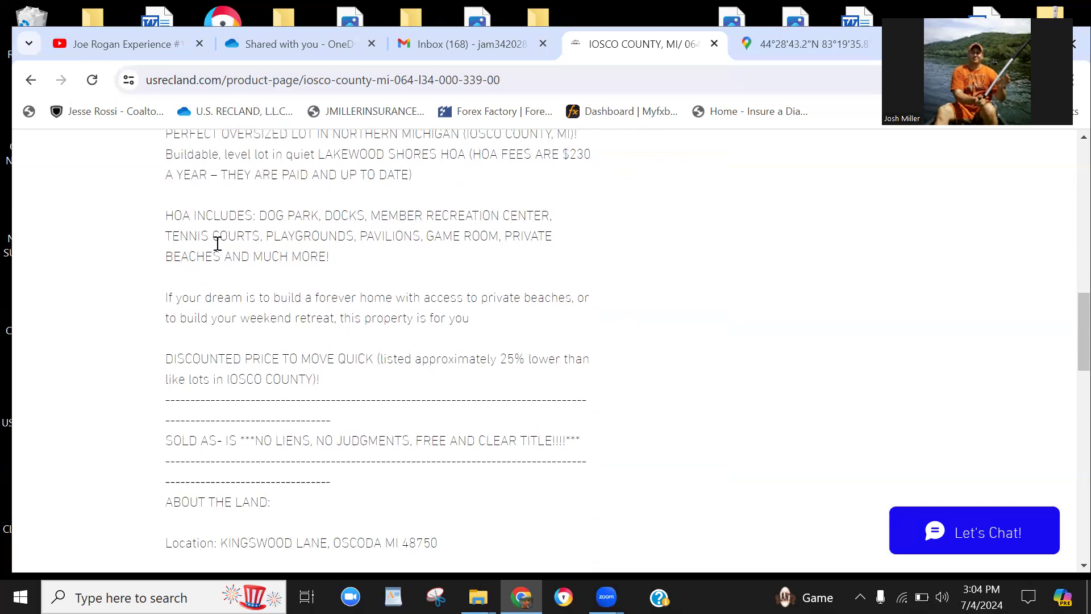
{"action": "mouse_move", "coordinate": [424, 236]}
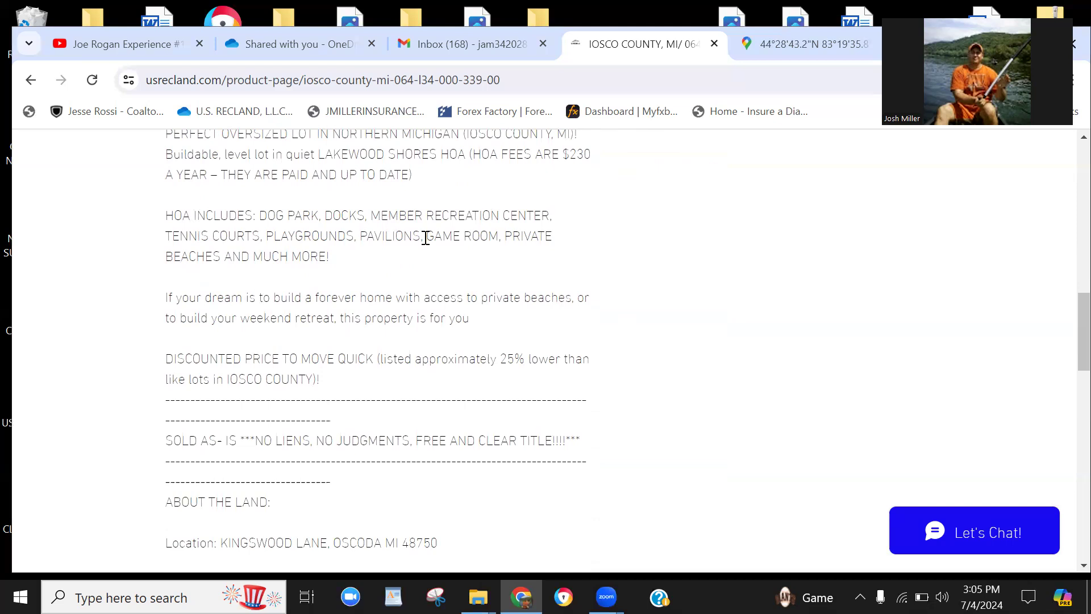
{"action": "mouse_move", "coordinate": [418, 236]}
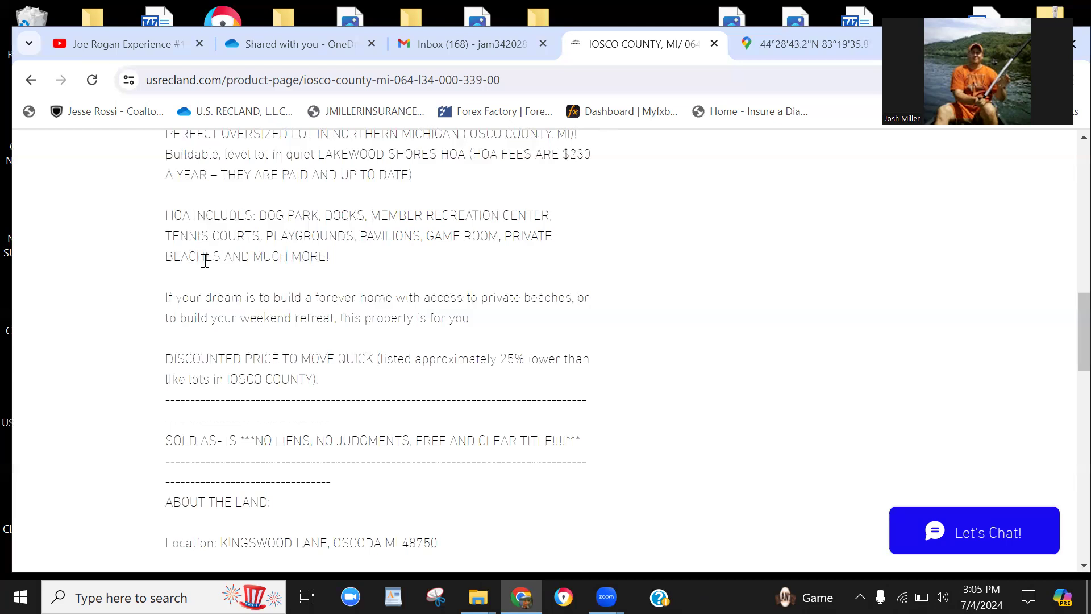
{"action": "mouse_move", "coordinate": [321, 274]}
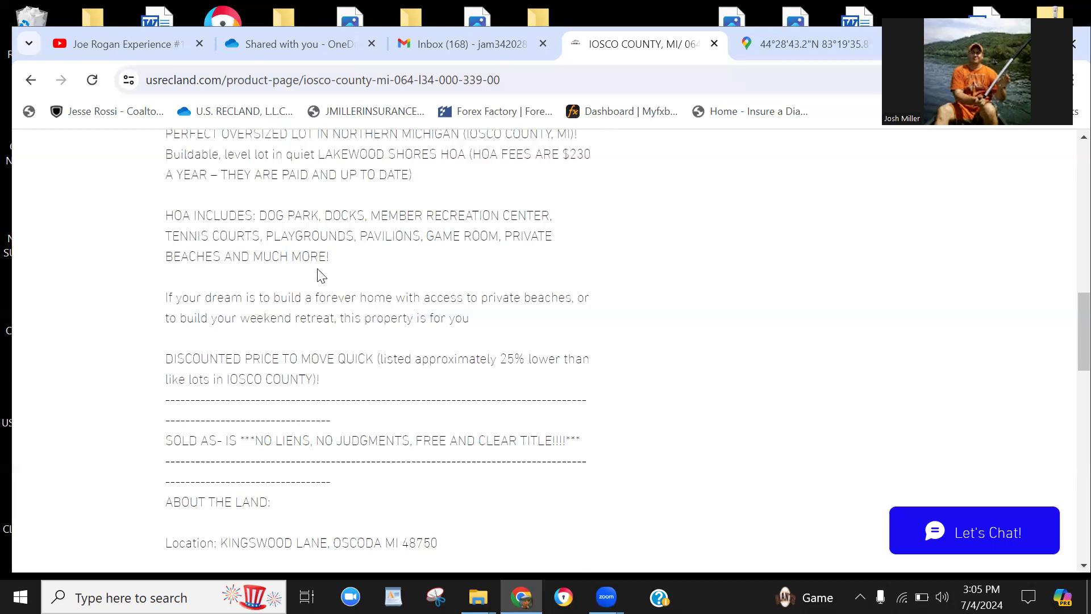
{"action": "mouse_move", "coordinate": [369, 251]}
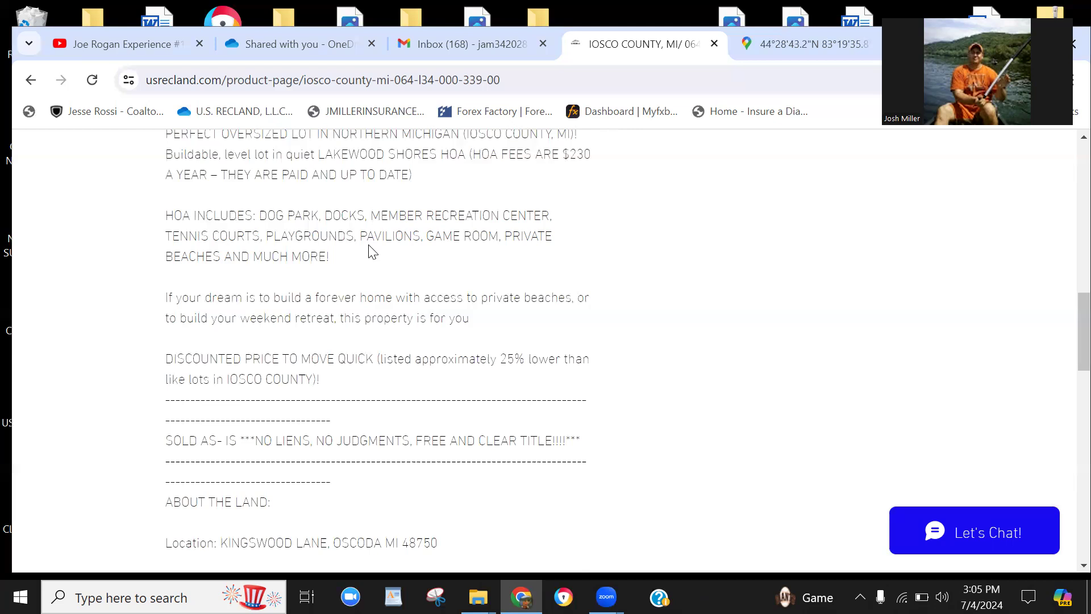
{"action": "mouse_move", "coordinate": [636, 325]}
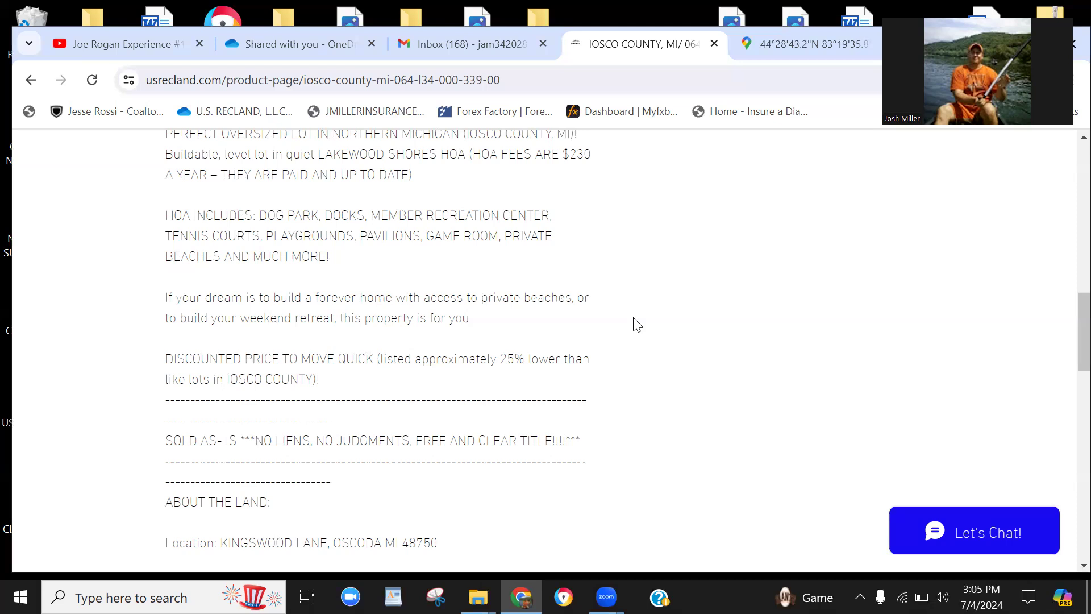
{"action": "mouse_move", "coordinate": [613, 286]}
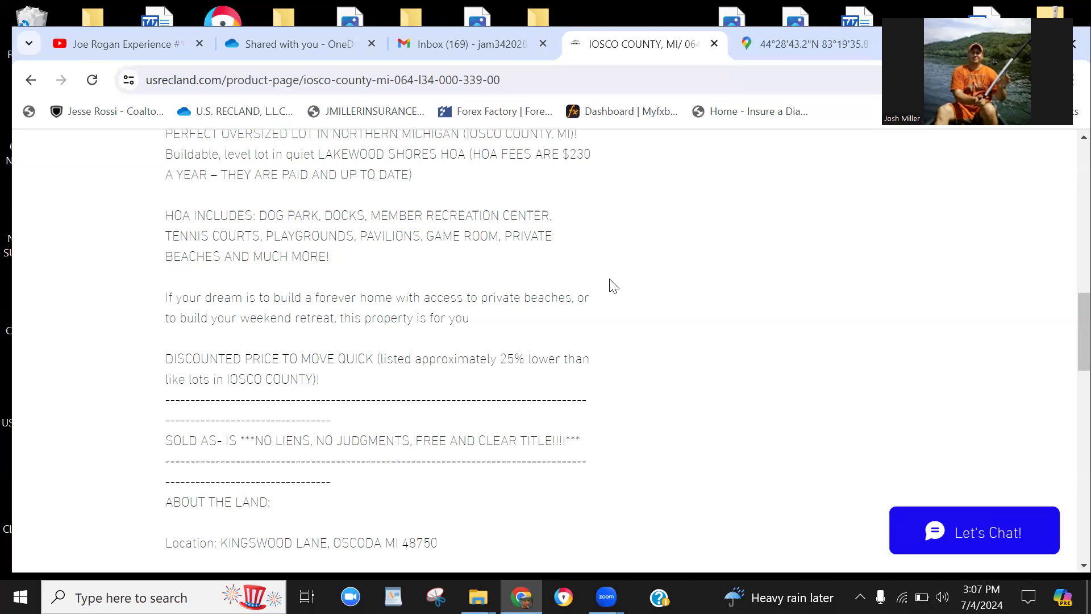
{"action": "mouse_move", "coordinate": [625, 282]}
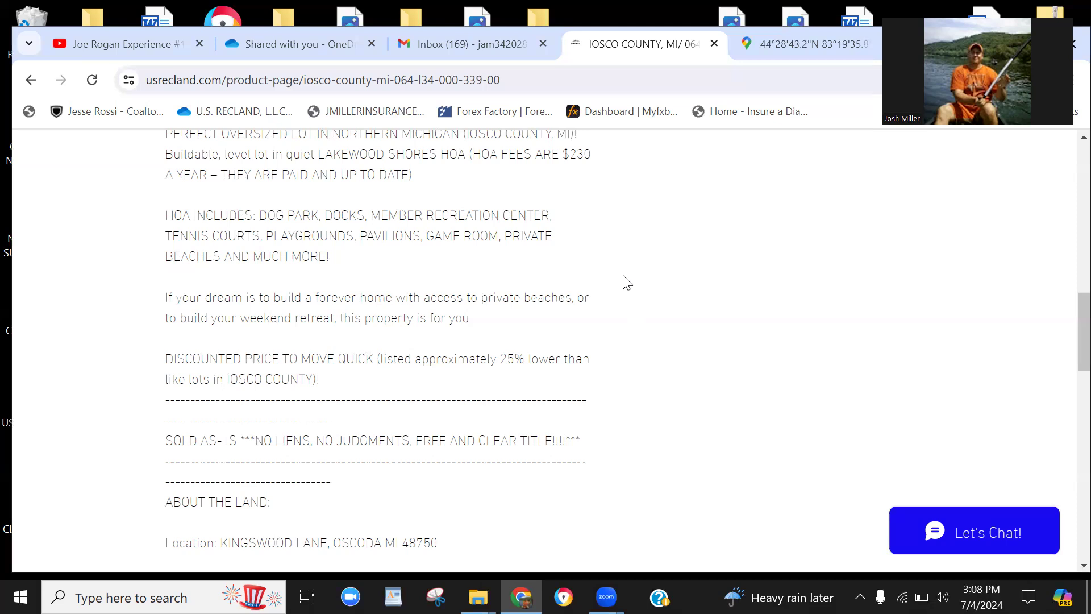
{"action": "left_click", "coordinate": [803, 44]}
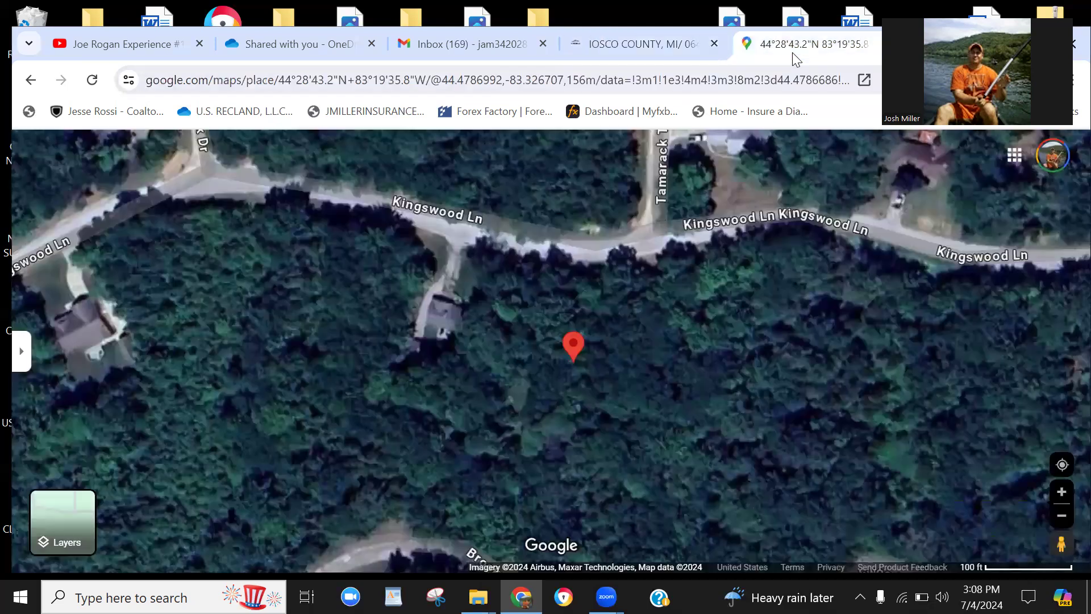
{"action": "mouse_move", "coordinate": [569, 295]}
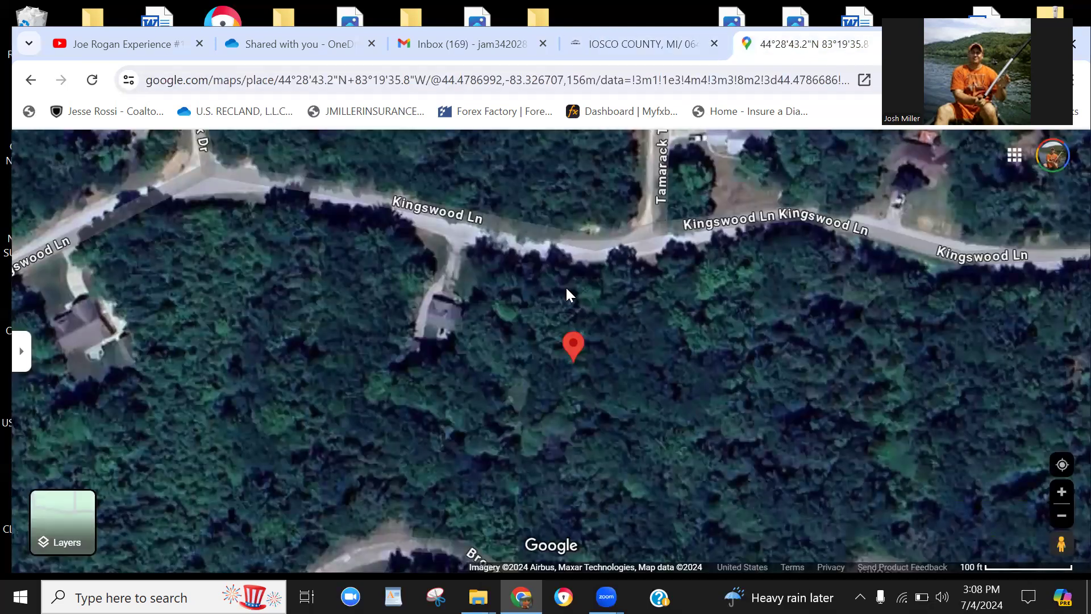
{"action": "mouse_move", "coordinate": [347, 453]}
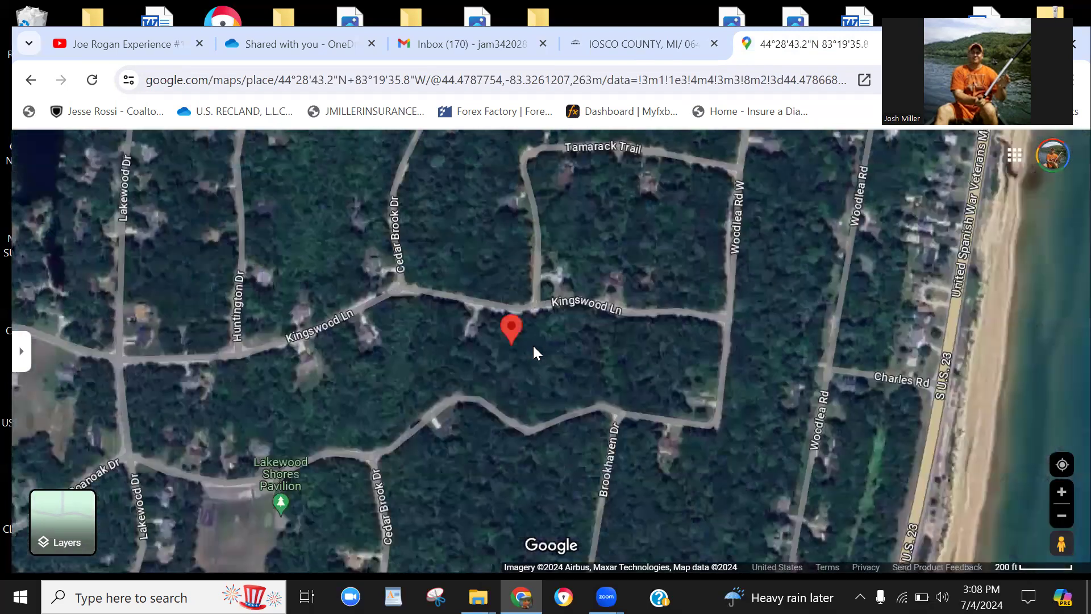
Pan and zoom the satellite map to show the Kingswood Ln pin between Van Etten Lake and Lake Huron
{"action": "scroll", "scroll_direction": "down", "scroll_amount": 3}
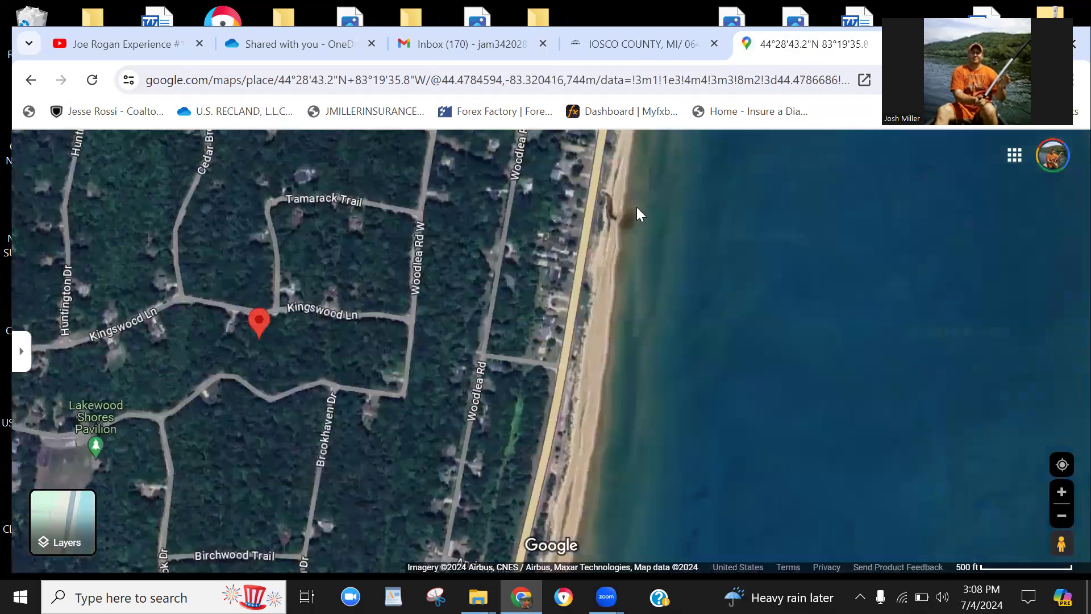
{"action": "mouse_move", "coordinate": [581, 324]}
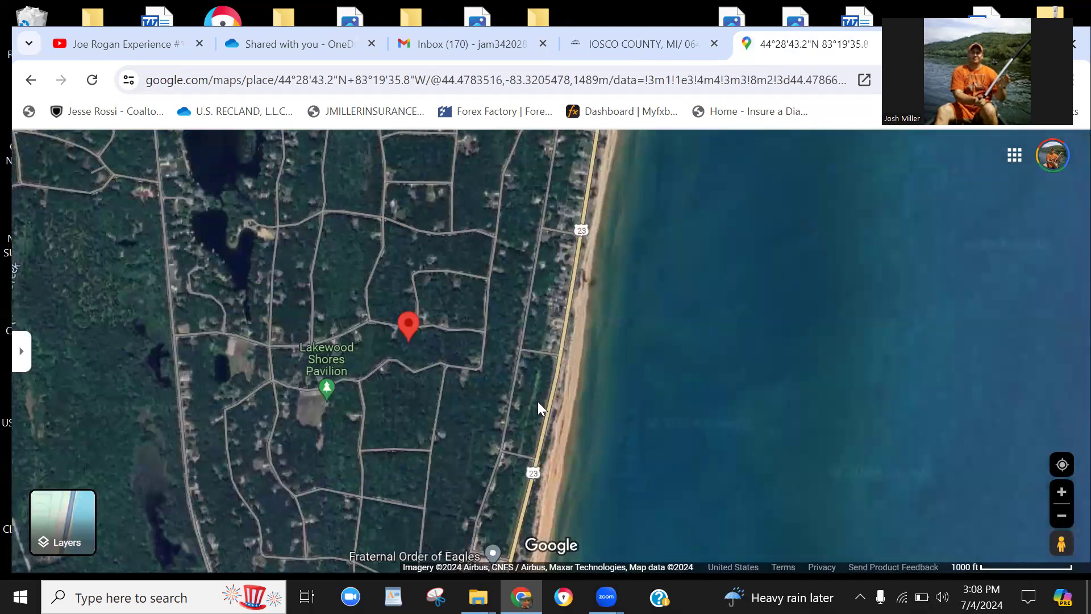
{"action": "mouse_move", "coordinate": [381, 387]}
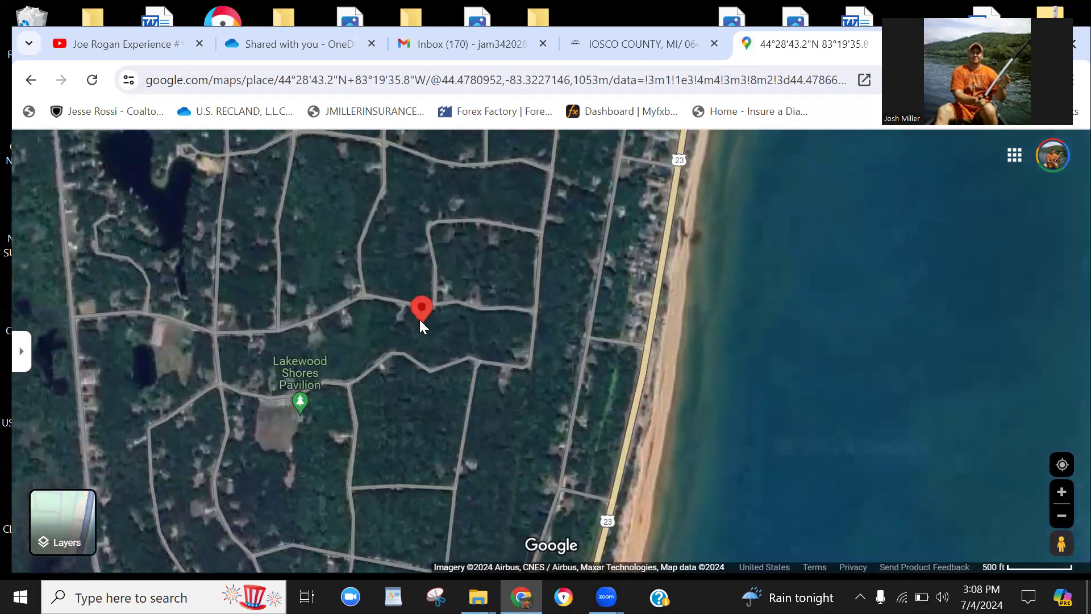
{"action": "scroll", "scroll_direction": "down", "scroll_amount": 3}
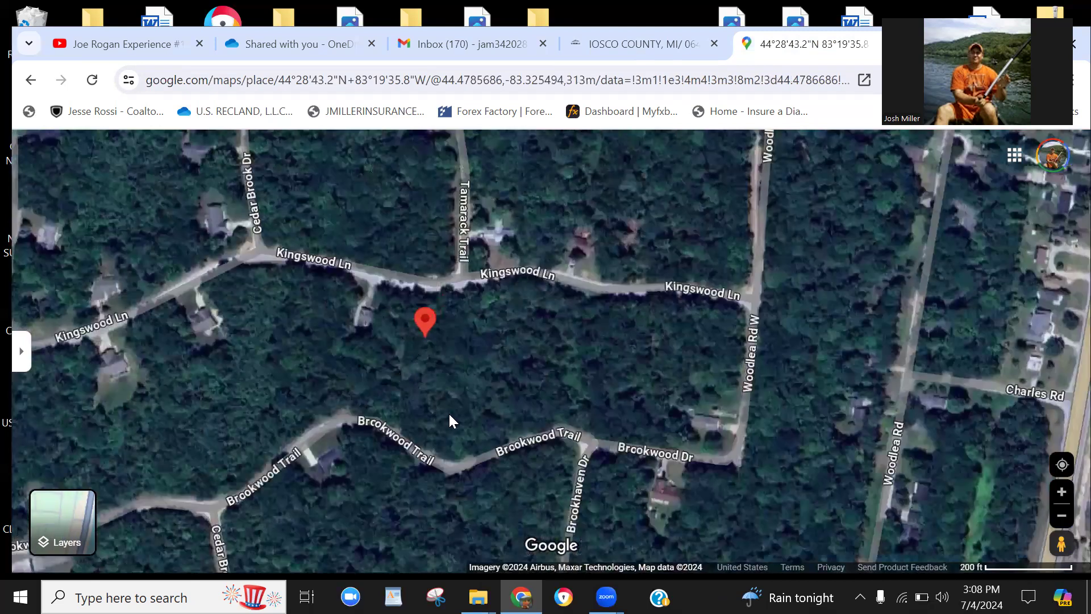
{"action": "scroll", "scroll_direction": "down", "scroll_amount": 3}
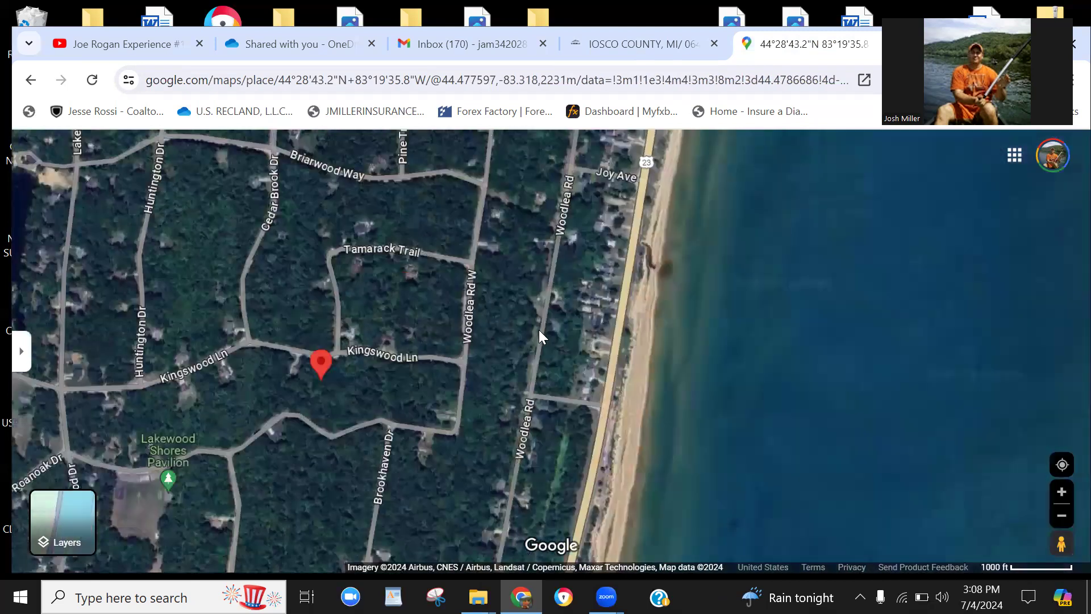
{"action": "scroll", "scroll_direction": "up", "scroll_amount": 3}
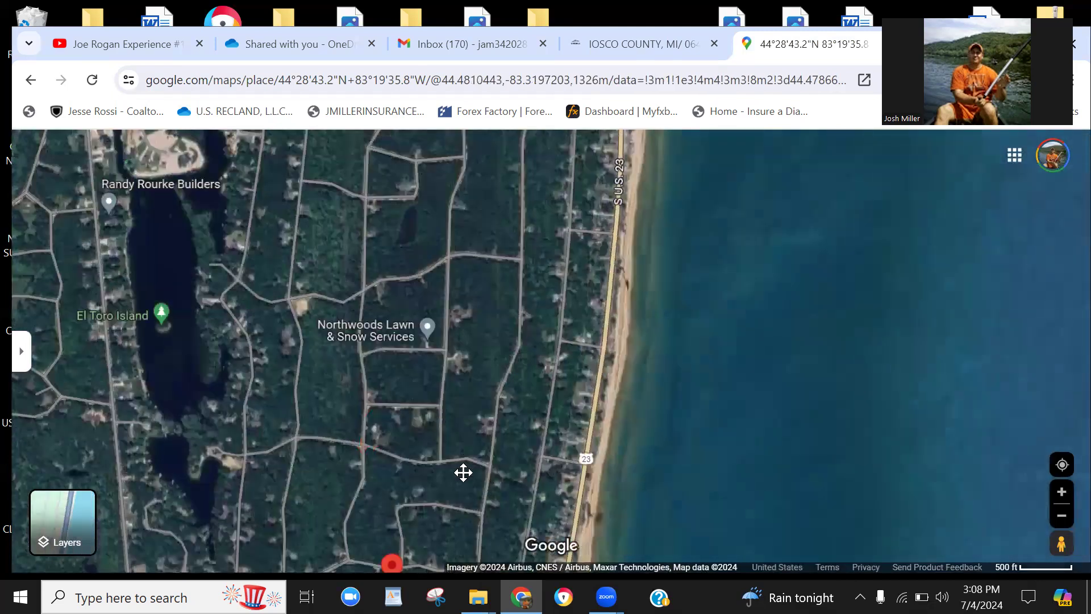
{"action": "left_click_drag", "start_coordinate": [464, 472], "coordinate": [465, 247]}
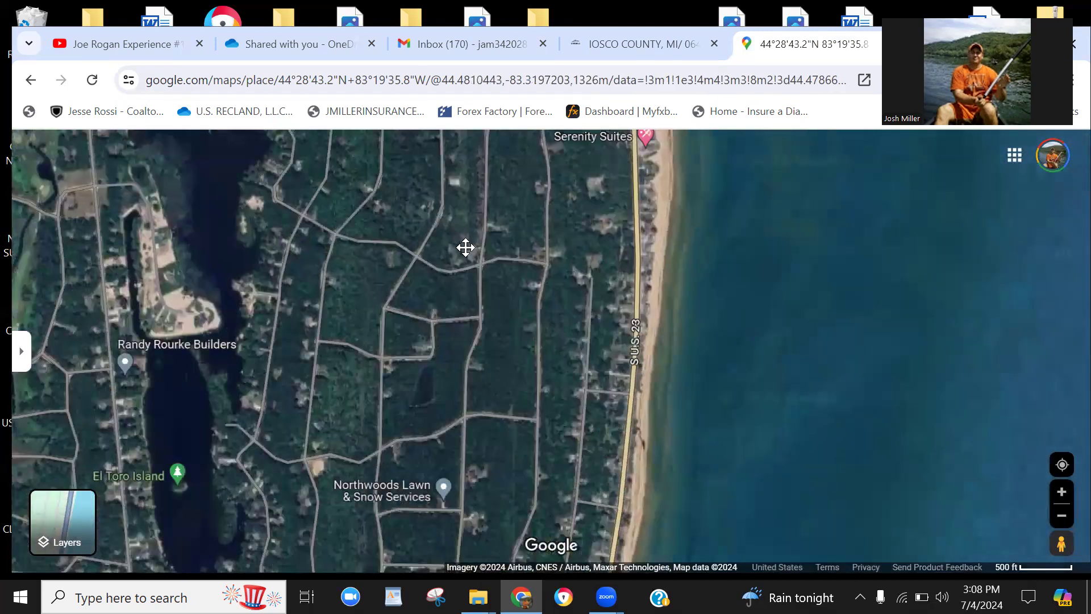
{"action": "scroll", "scroll_direction": "down", "scroll_amount": 3}
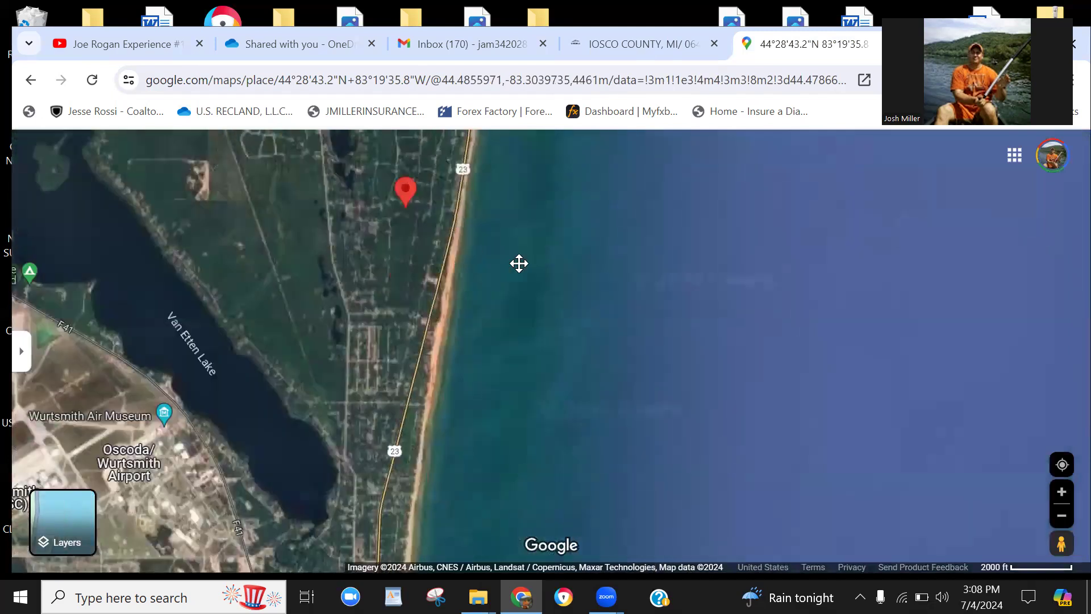
{"action": "left_click_drag", "start_coordinate": [518, 263], "coordinate": [567, 508]}
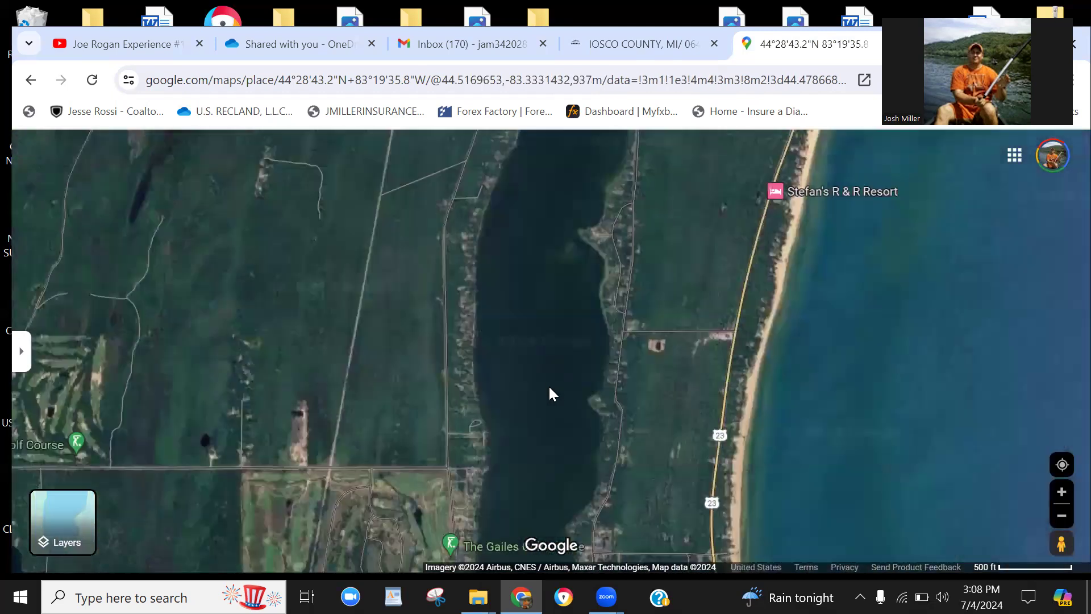
{"action": "scroll", "scroll_direction": "down", "scroll_amount": 3}
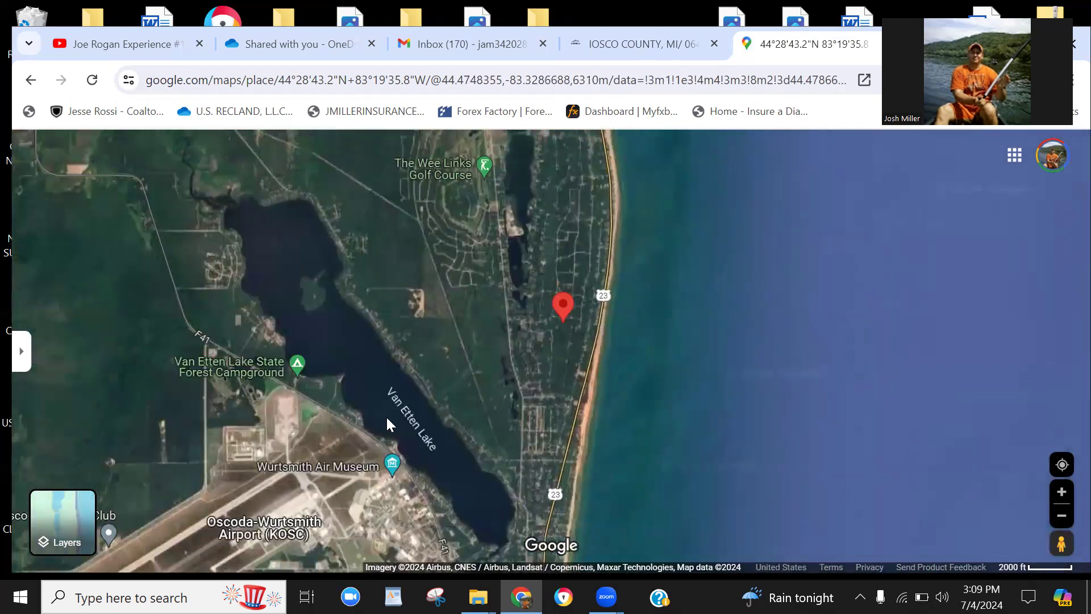
{"action": "mouse_move", "coordinate": [342, 472]}
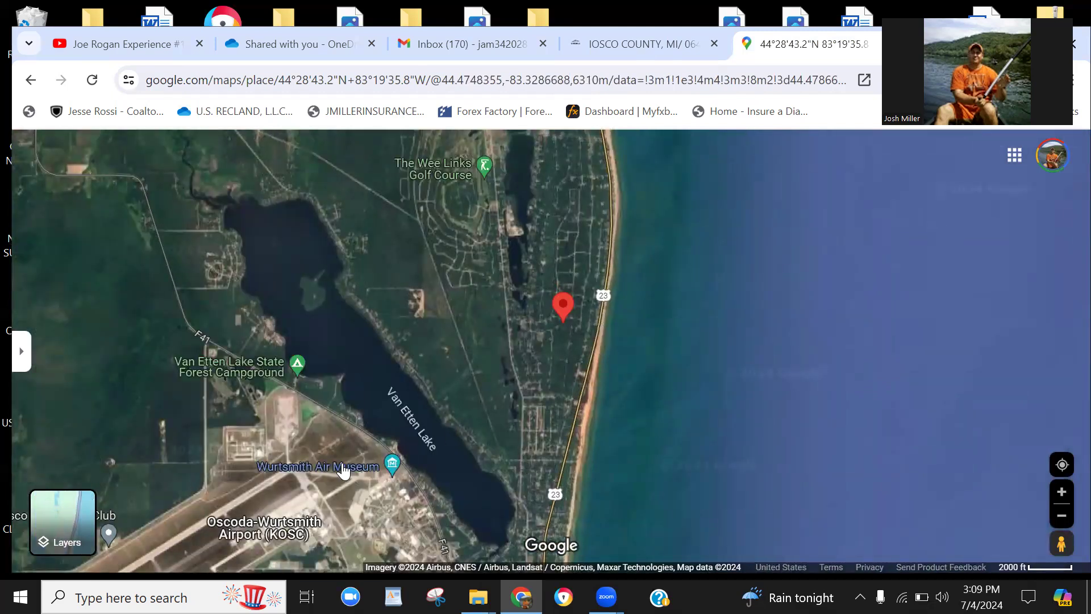
{"action": "mouse_move", "coordinate": [569, 518]}
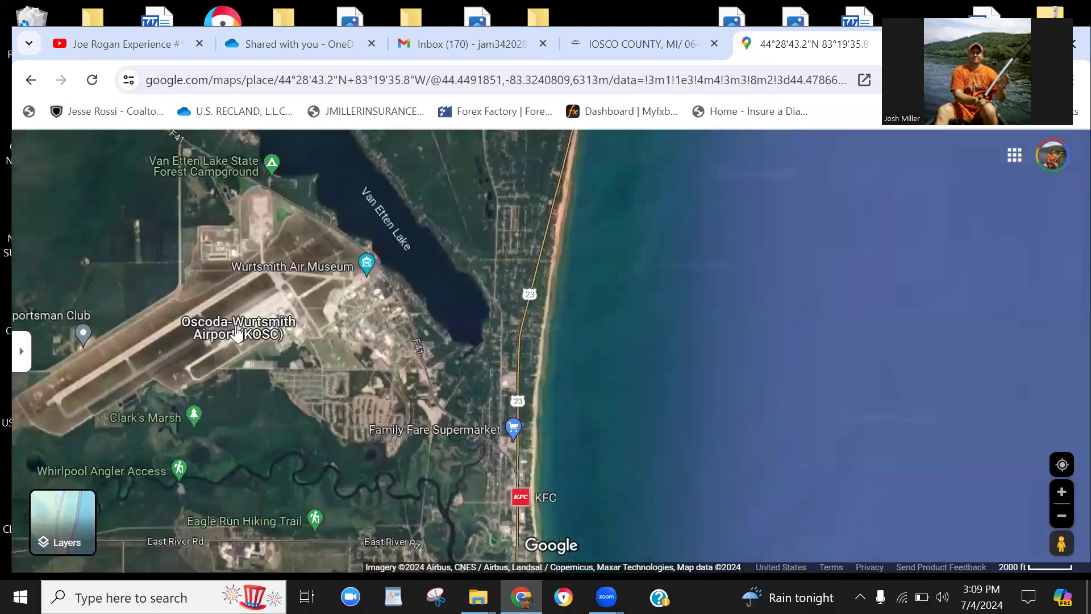
{"action": "mouse_move", "coordinate": [536, 478]}
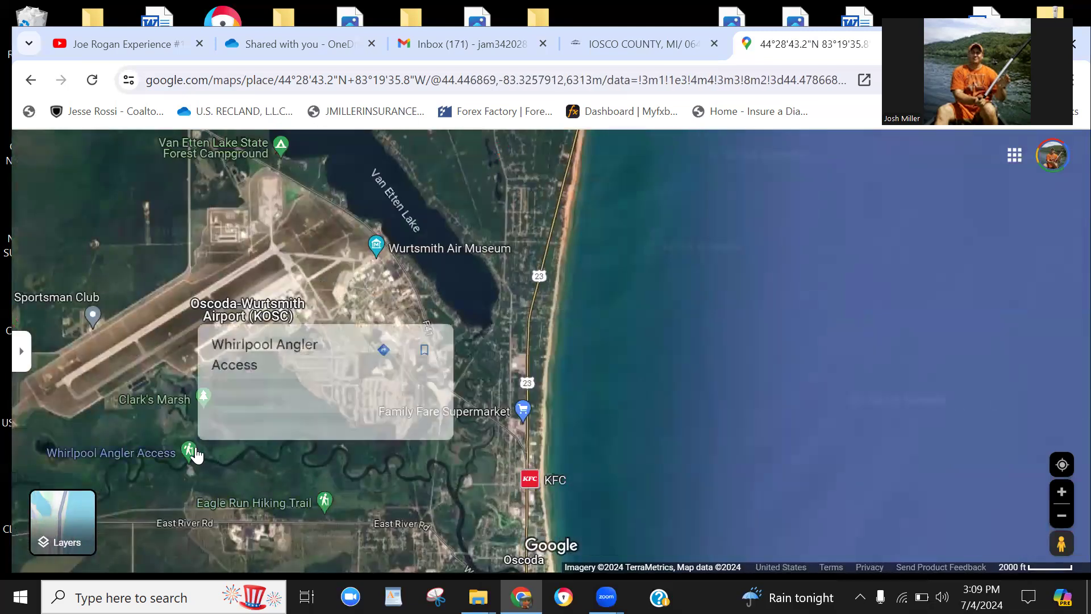
Check Clark's Marsh and other spots near Oscoda-Wurtsmith Airport, then zoom out regionally
{"action": "left_click", "coordinate": [188, 450]}
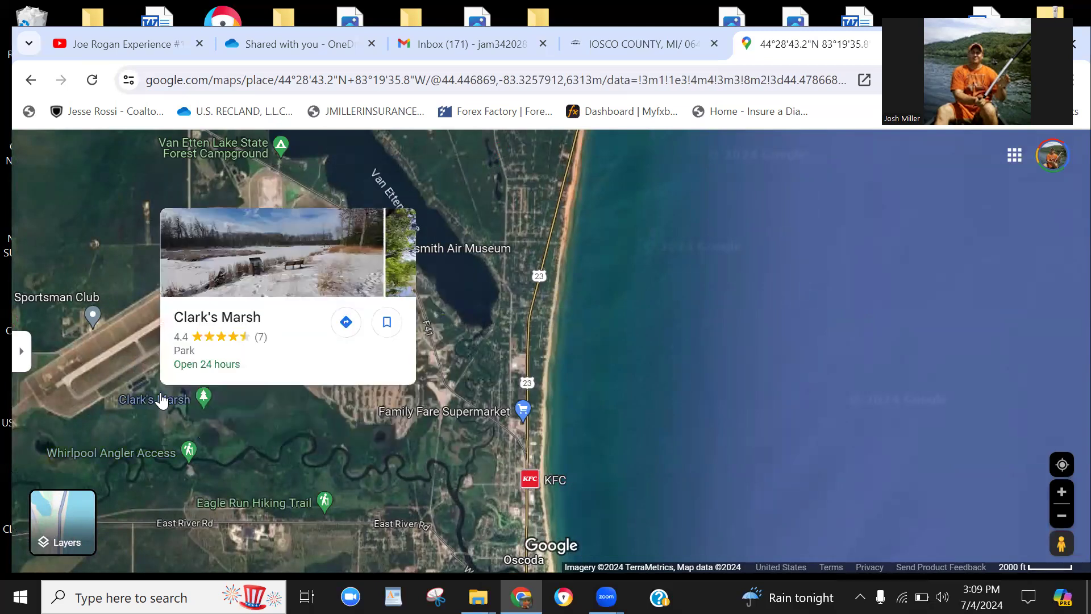
{"action": "scroll", "scroll_direction": "down", "scroll_amount": 3}
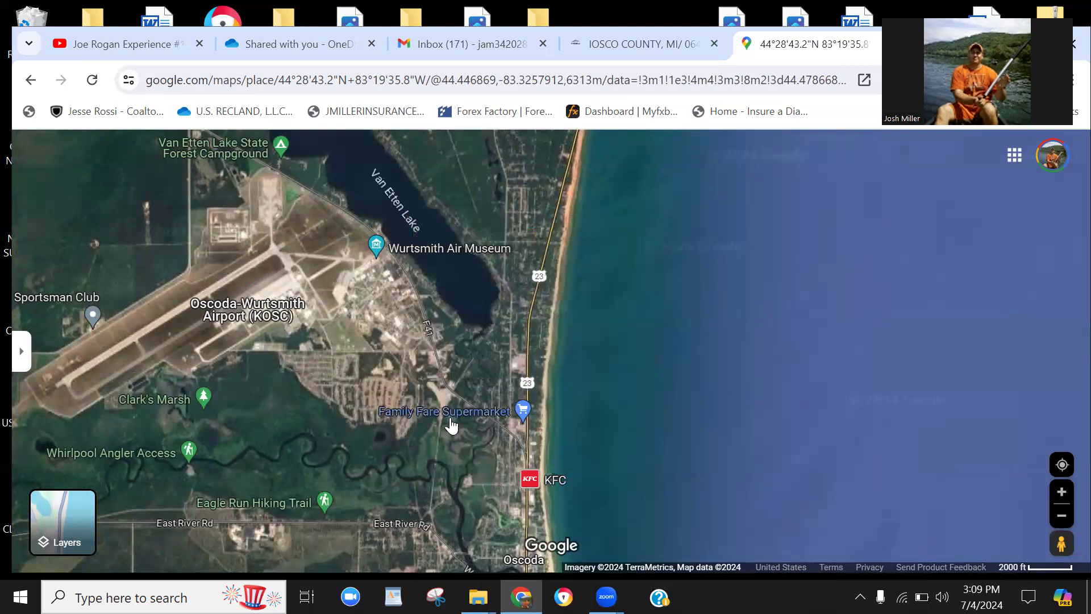
{"action": "scroll", "scroll_direction": "down", "scroll_amount": 3}
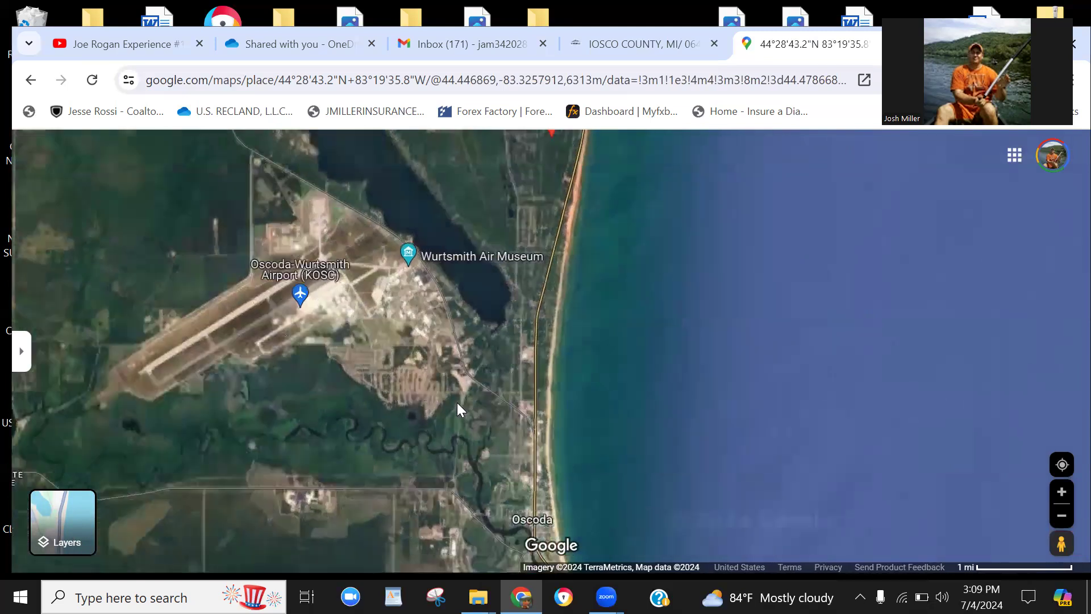
{"action": "scroll", "scroll_direction": "down", "scroll_amount": 3}
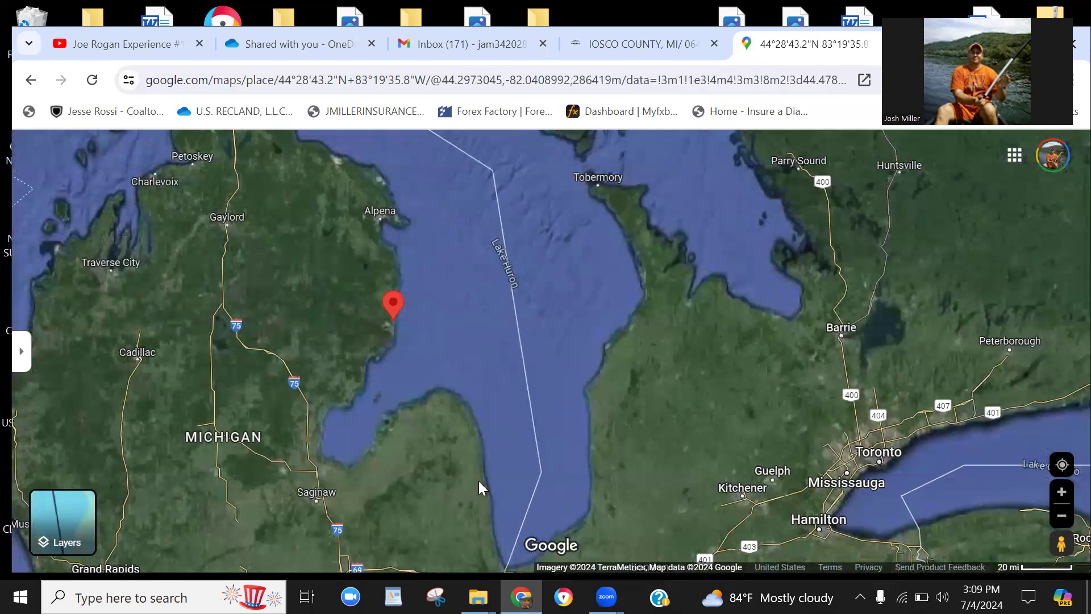
Zoom out to the Great Lakes, then back to the pin between Harrisville and Tawas City
{"action": "scroll", "scroll_direction": "down", "scroll_amount": 3}
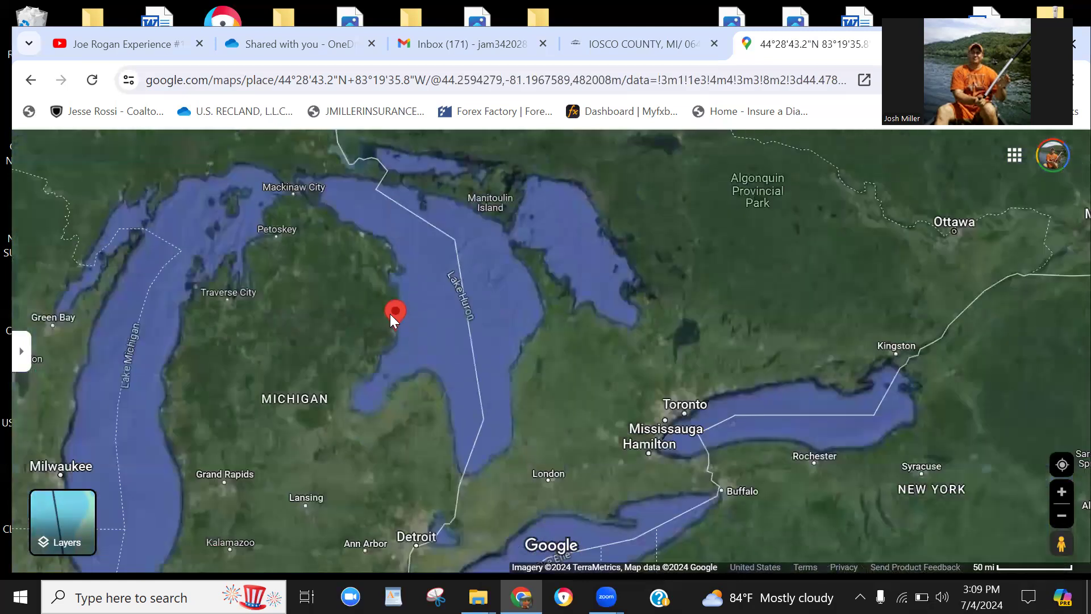
{"action": "mouse_move", "coordinate": [396, 375]}
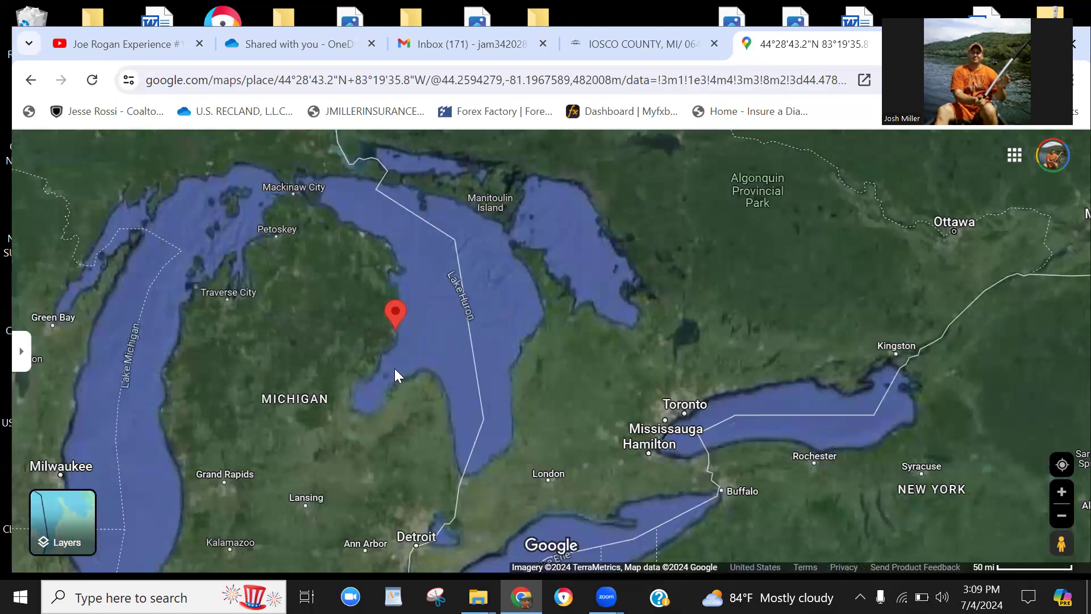
{"action": "scroll", "scroll_direction": "up", "scroll_amount": 3}
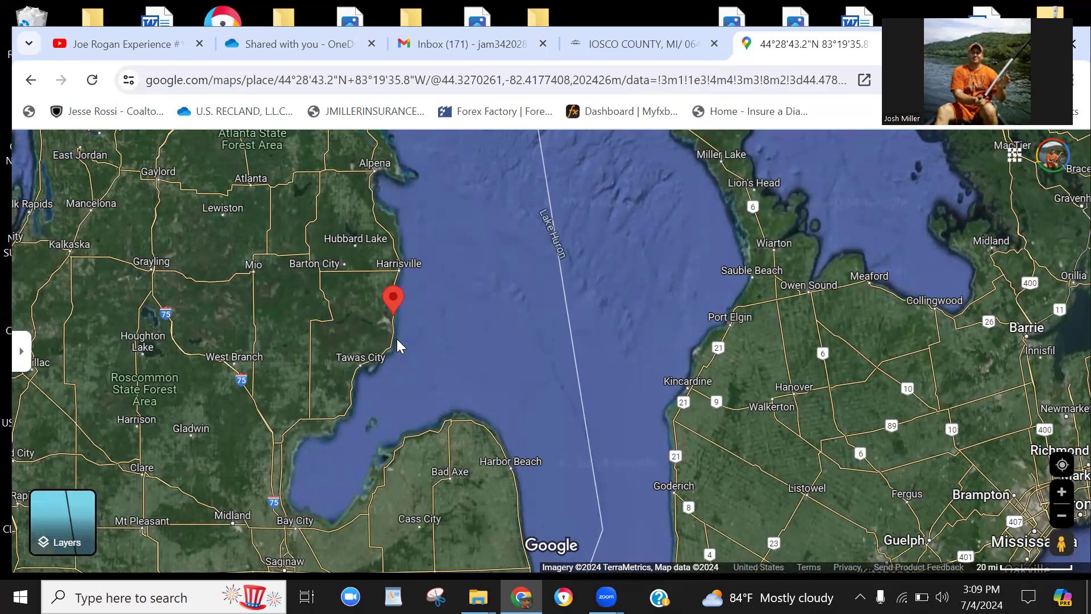
{"action": "mouse_move", "coordinate": [414, 341]}
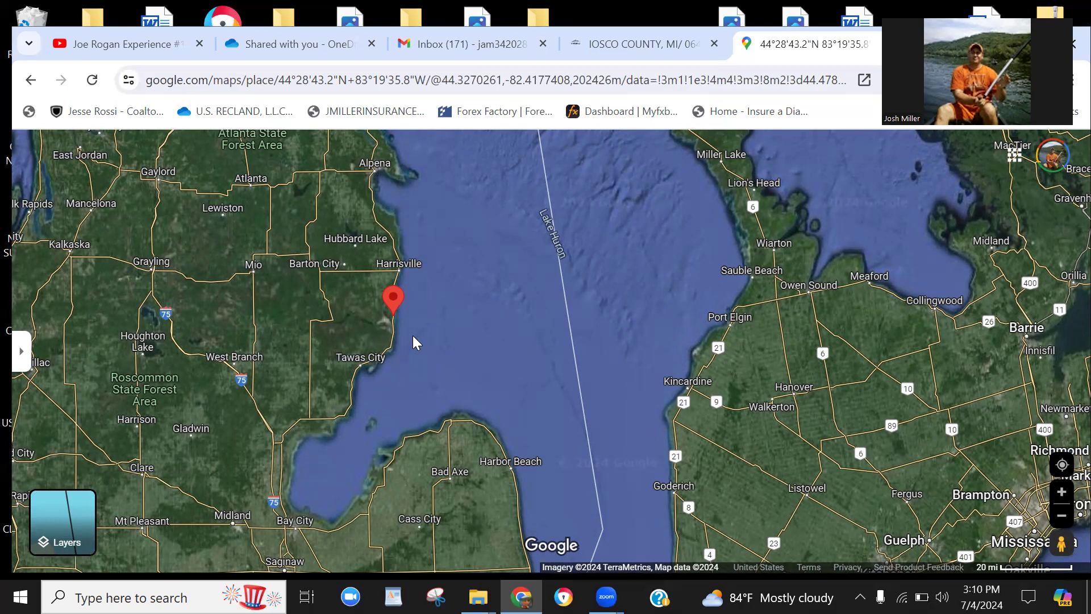
{"action": "mouse_move", "coordinate": [417, 319]}
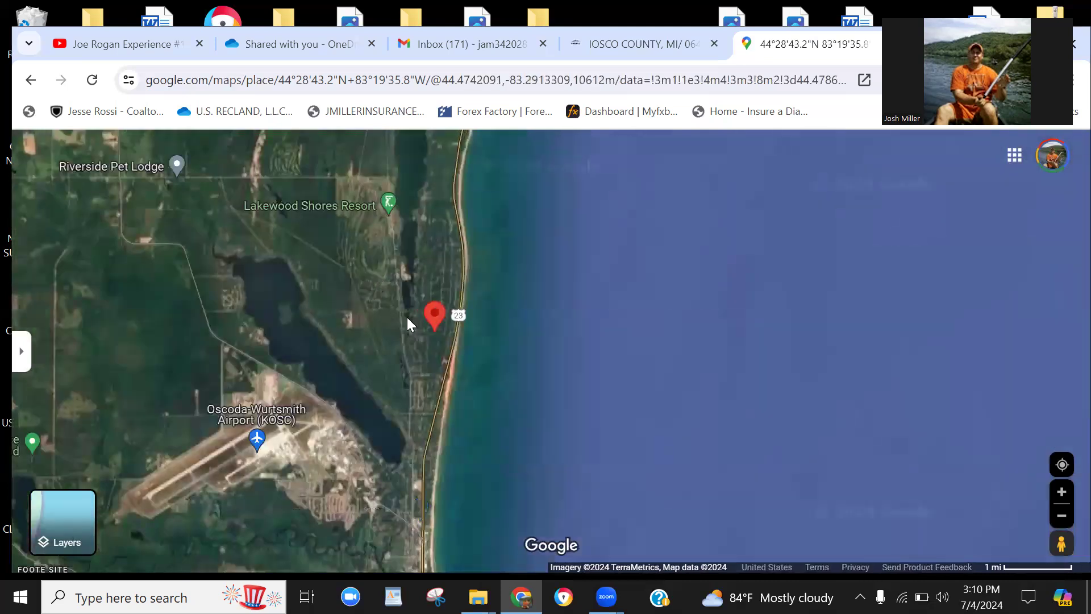
Zoom in to the pin by US-23, The Wee Links Golf Course and Lakewood Shores
{"action": "scroll", "scroll_direction": "down", "scroll_amount": 3}
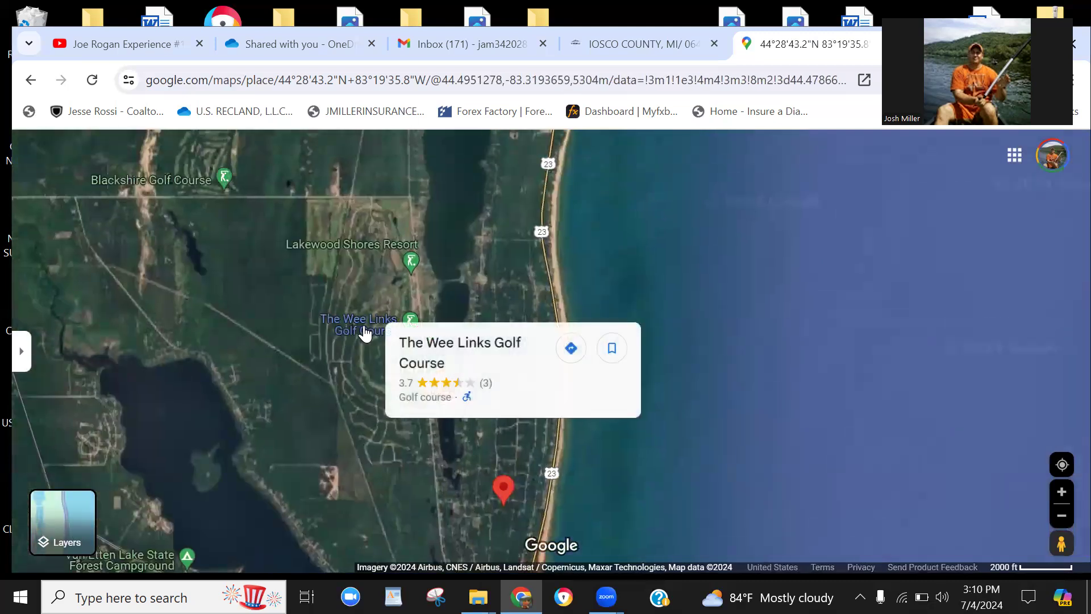
{"action": "left_click", "coordinate": [410, 263]}
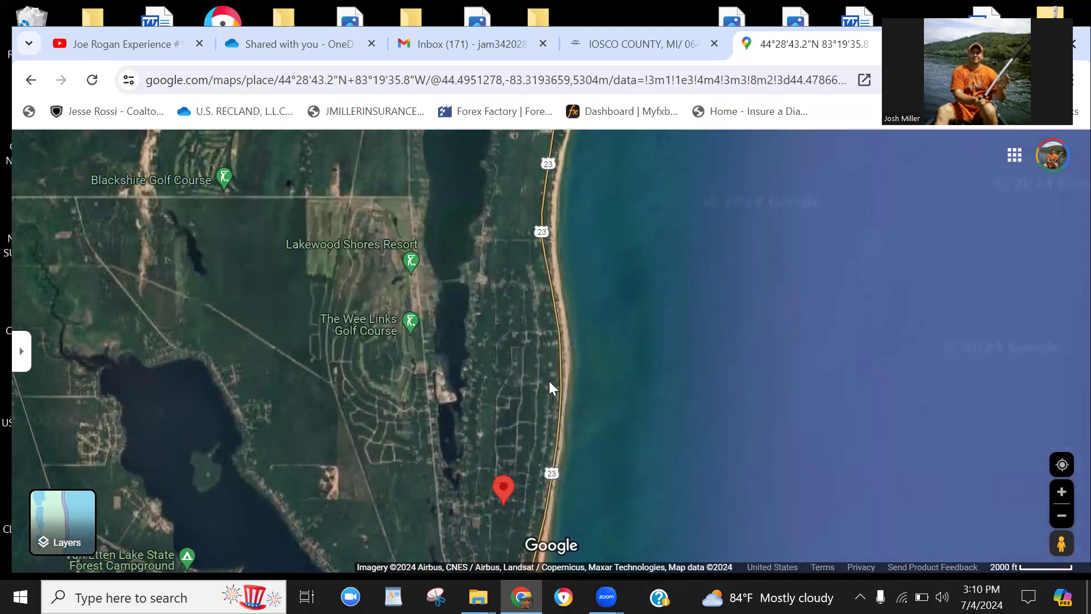
{"action": "scroll", "scroll_direction": "down", "scroll_amount": 3}
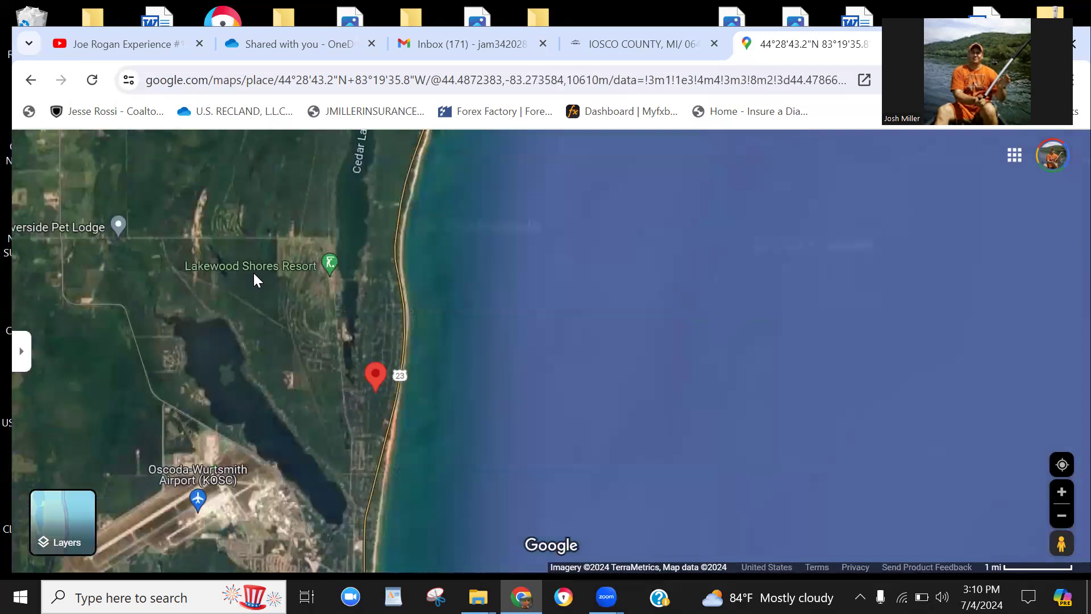
{"action": "scroll", "scroll_direction": "down", "scroll_amount": 3}
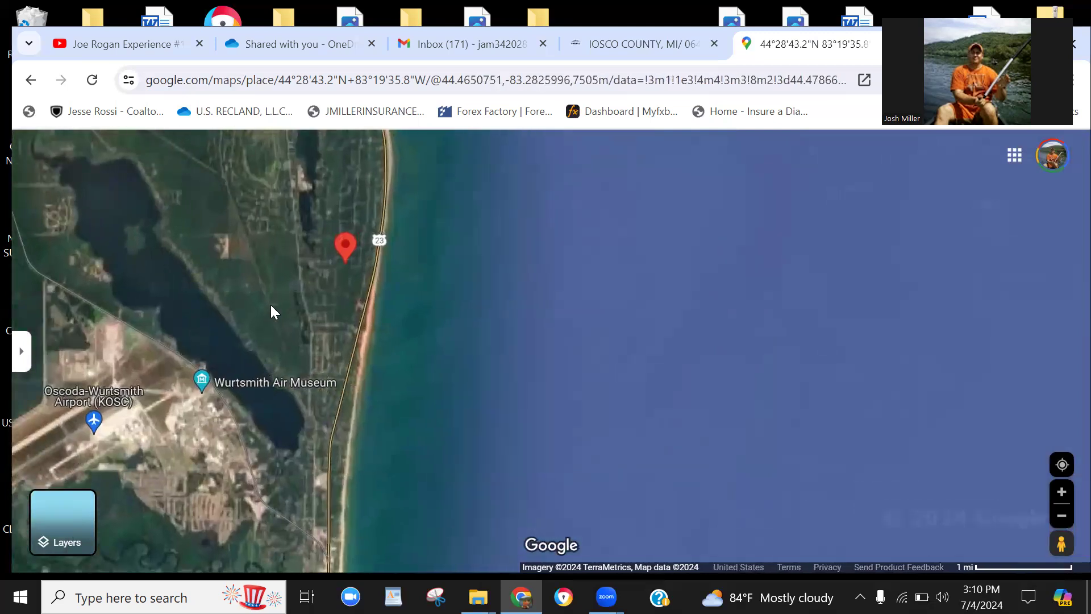
{"action": "scroll", "scroll_direction": "down", "scroll_amount": 3}
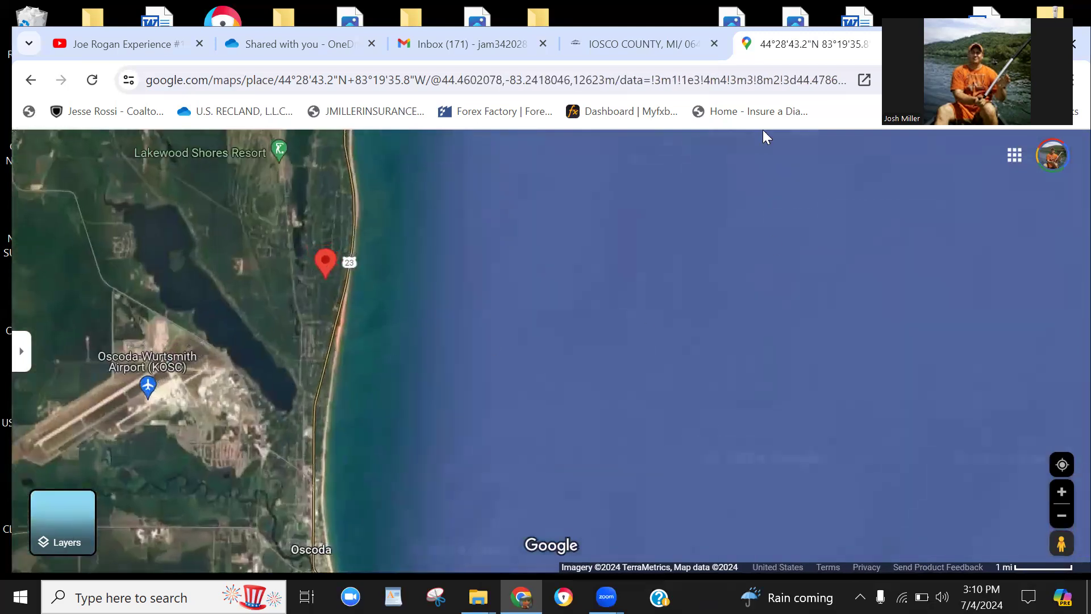
Return to the US Recland listing and scroll to the parcel number and GPS center point
{"action": "left_click", "coordinate": [633, 44]}
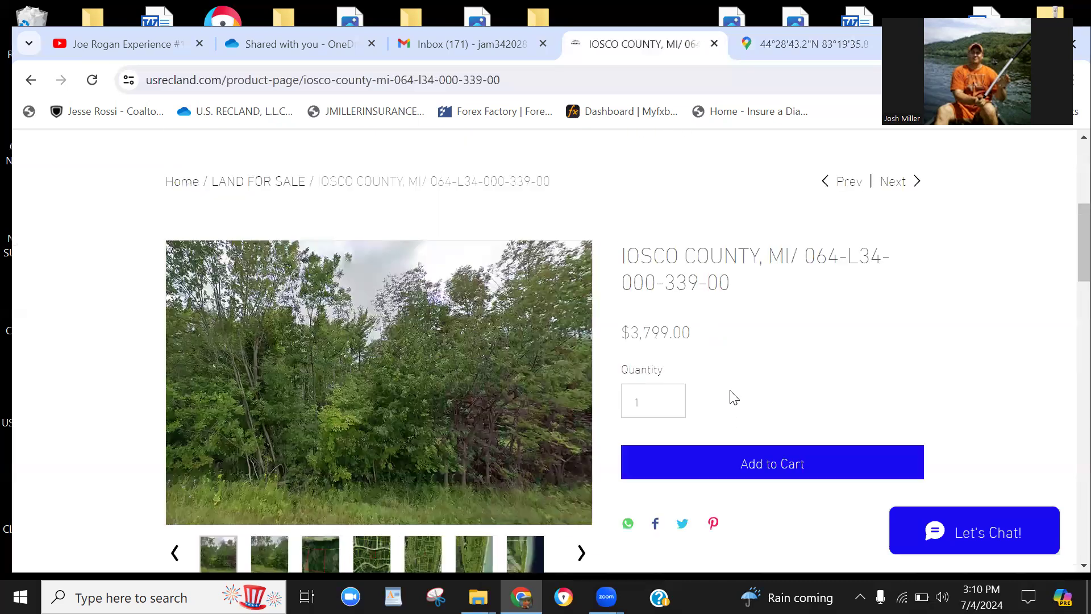
{"action": "scroll", "scroll_direction": "down", "scroll_amount": 3}
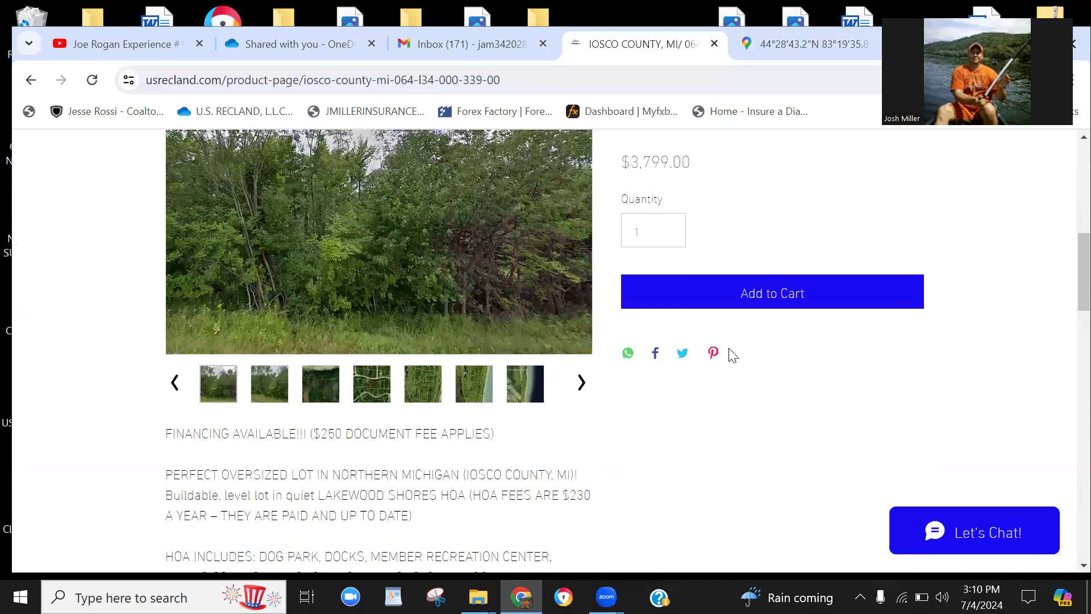
{"action": "scroll", "scroll_direction": "down", "scroll_amount": 3}
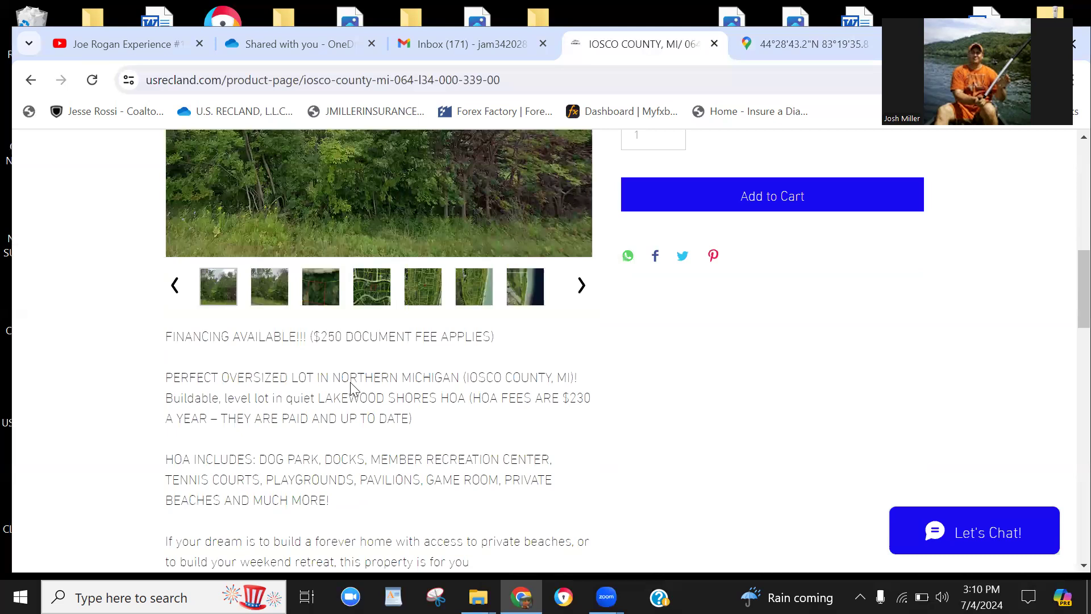
{"action": "scroll", "scroll_direction": "down", "scroll_amount": 3}
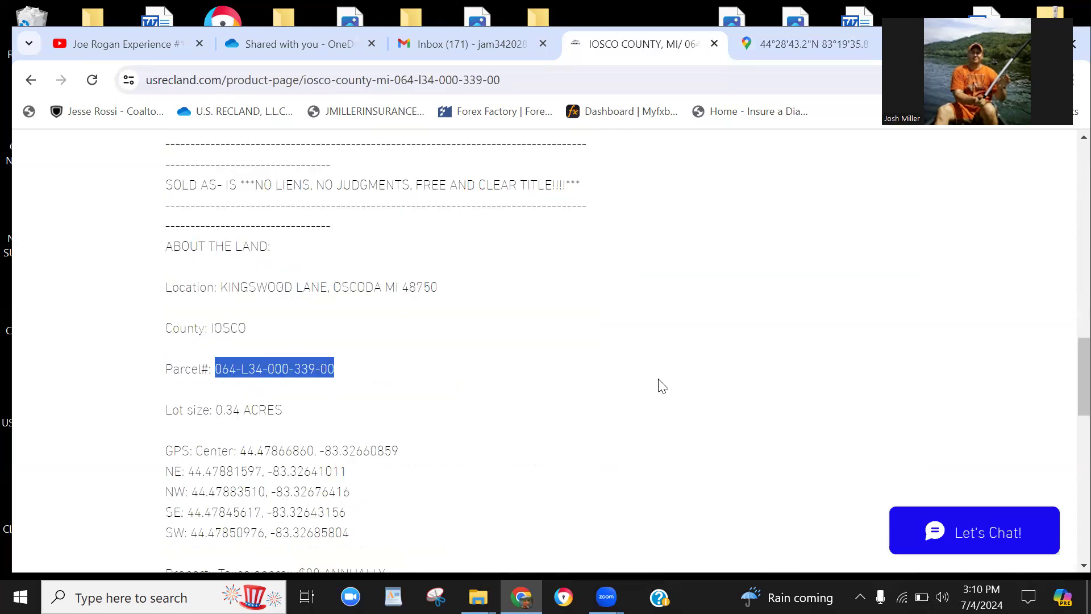
{"action": "mouse_move", "coordinate": [670, 425]}
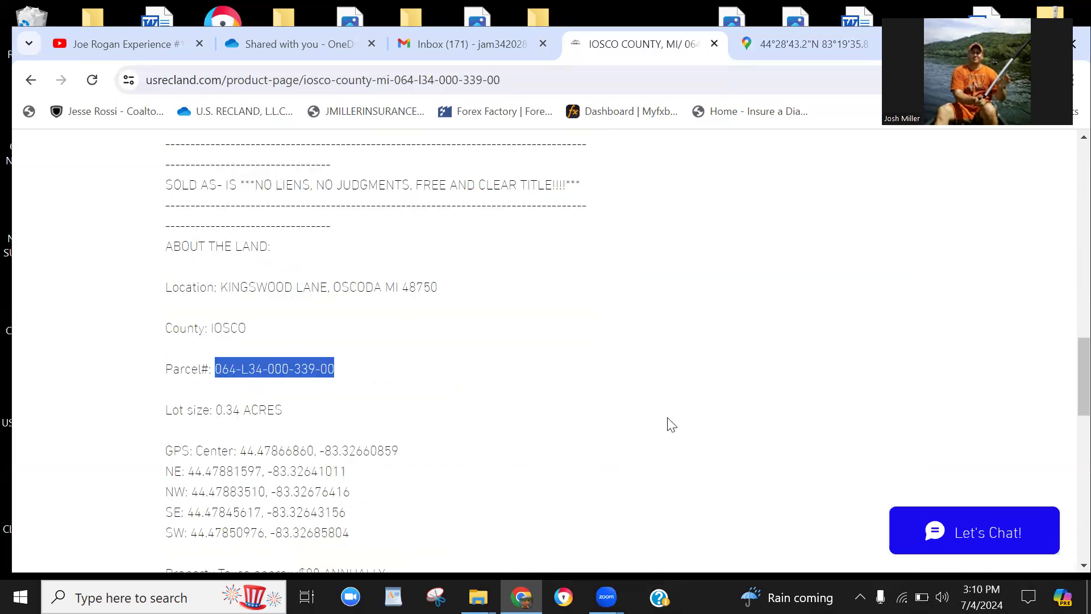
{"action": "mouse_move", "coordinate": [656, 383]}
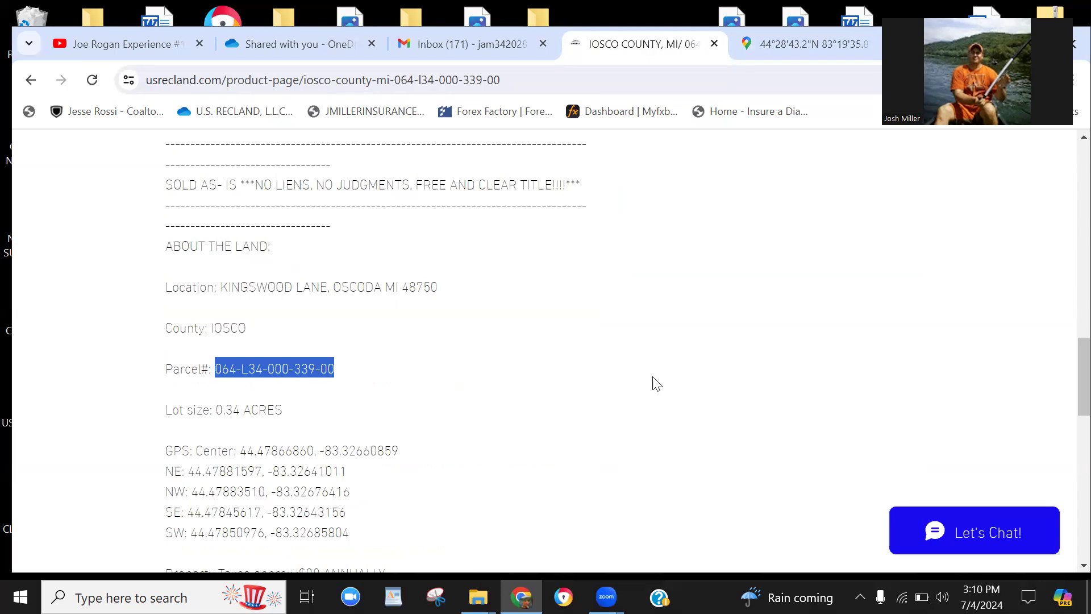
{"action": "mouse_move", "coordinate": [658, 380]}
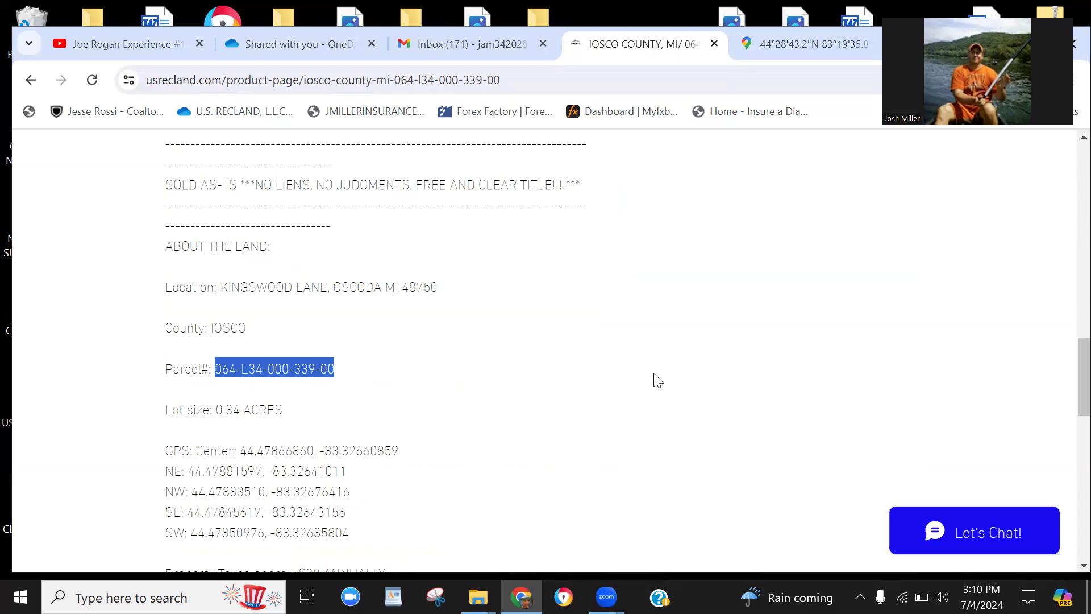
Highlight the $88 annual property tax figure, then scroll back up toward the HOA description
{"action": "scroll", "scroll_direction": "down", "scroll_amount": 3}
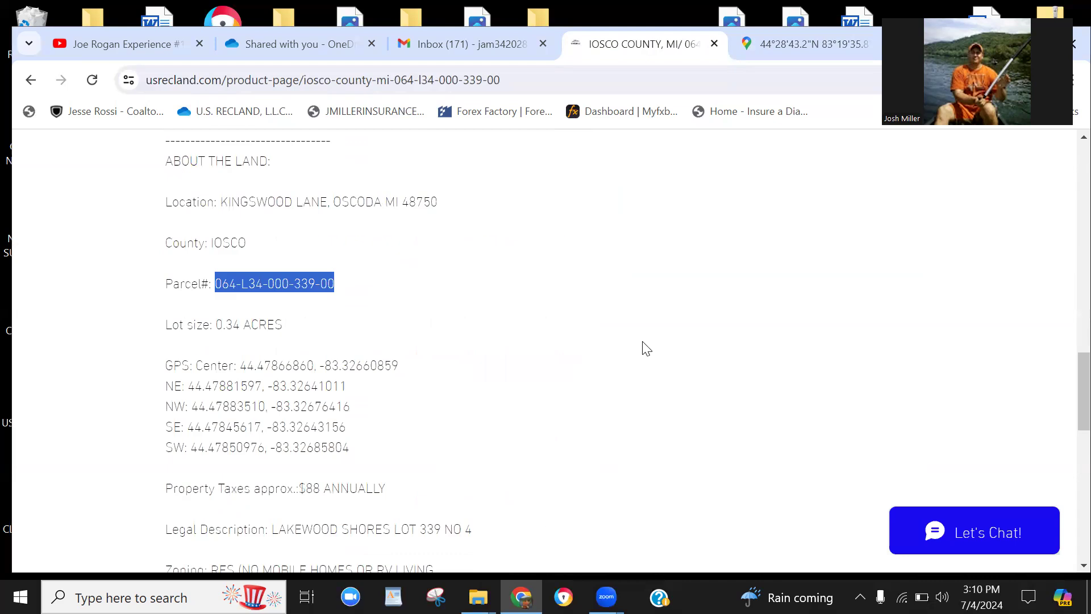
{"action": "scroll", "scroll_direction": "down", "scroll_amount": 3}
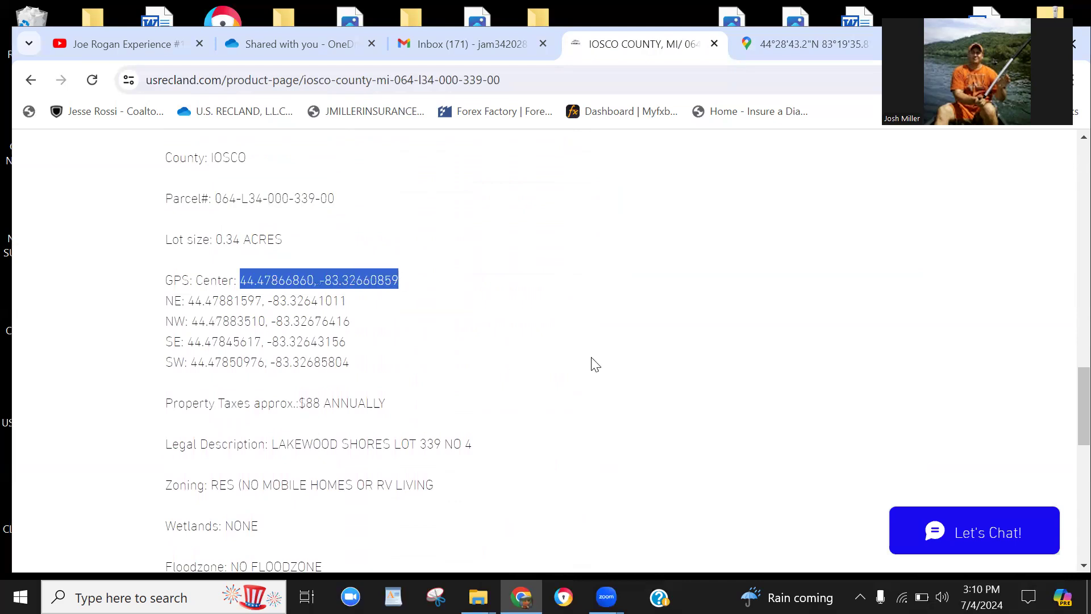
{"action": "scroll", "scroll_direction": "down", "scroll_amount": 3}
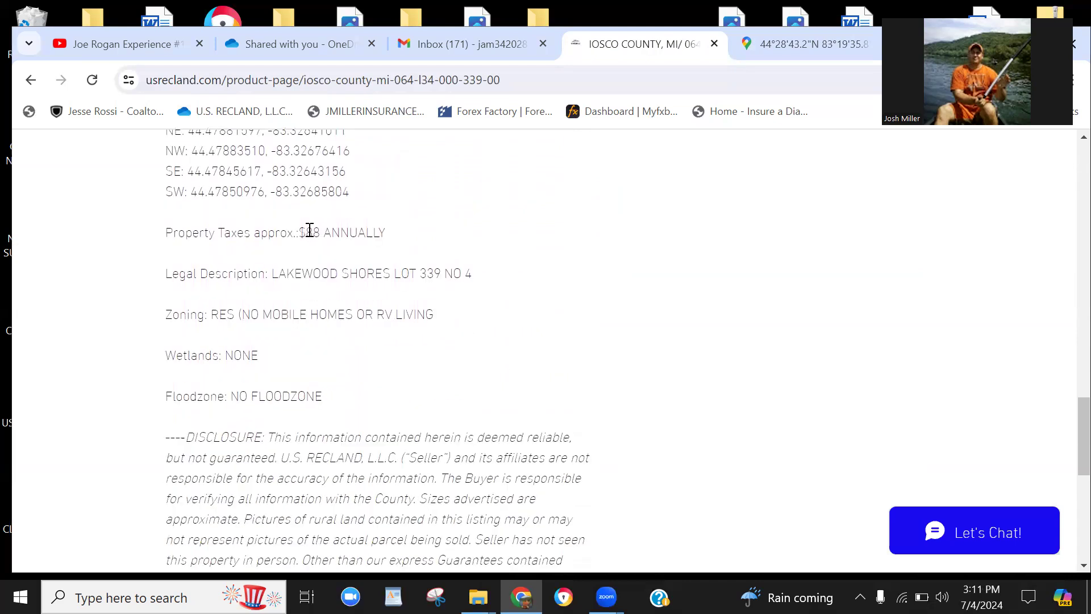
{"action": "left_click_drag", "start_coordinate": [300, 232], "coordinate": [385, 232]}
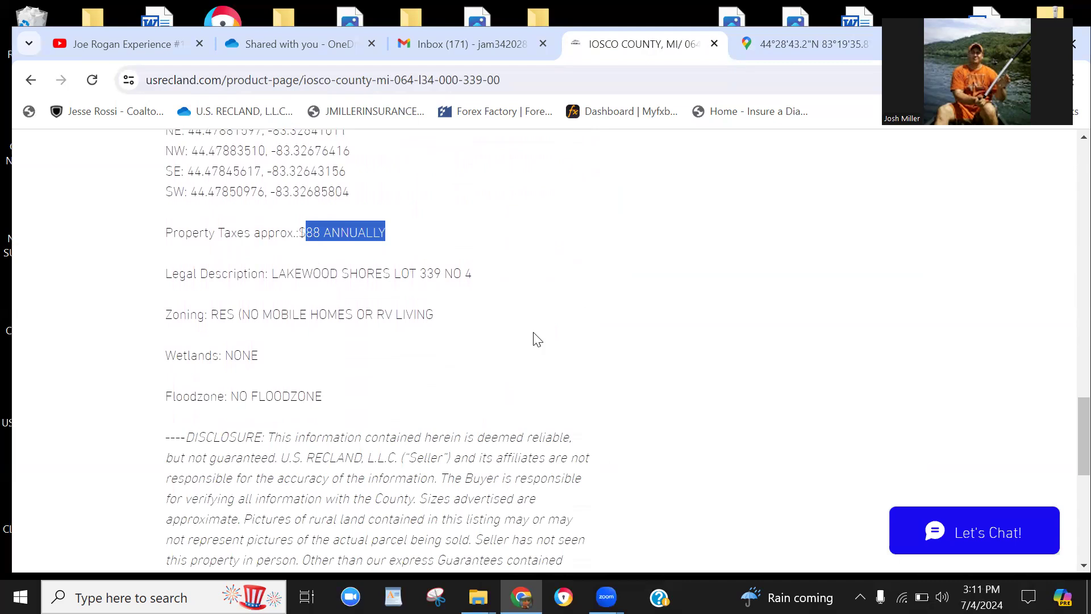
{"action": "scroll", "scroll_direction": "up", "scroll_amount": 3}
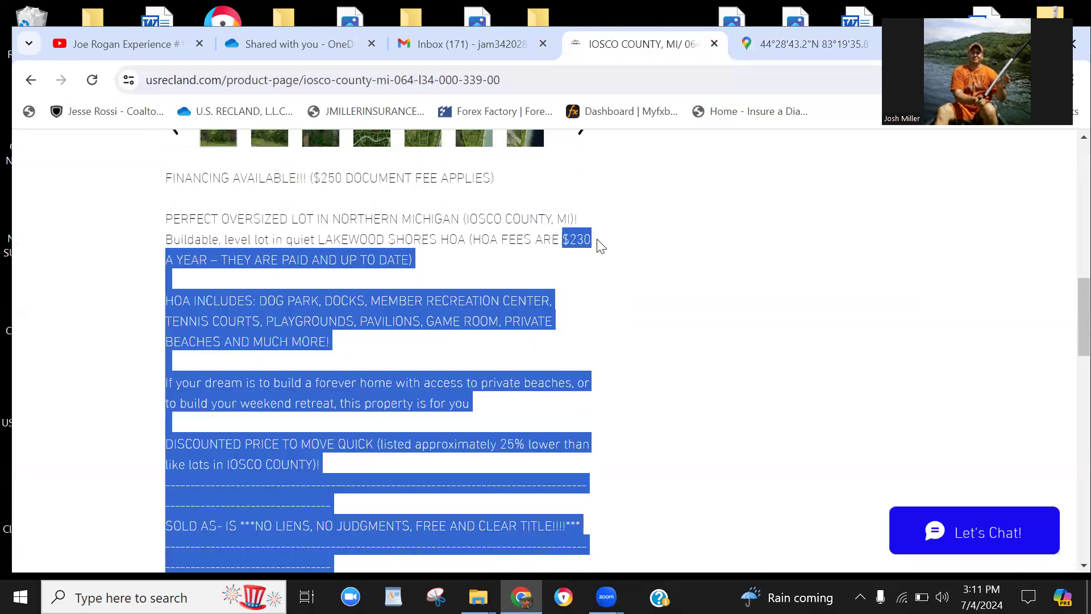
Review the legal description, residential zoning, wetlands and floodzone, then return to the $3,799 listing top
{"action": "scroll", "scroll_direction": "down", "scroll_amount": 3}
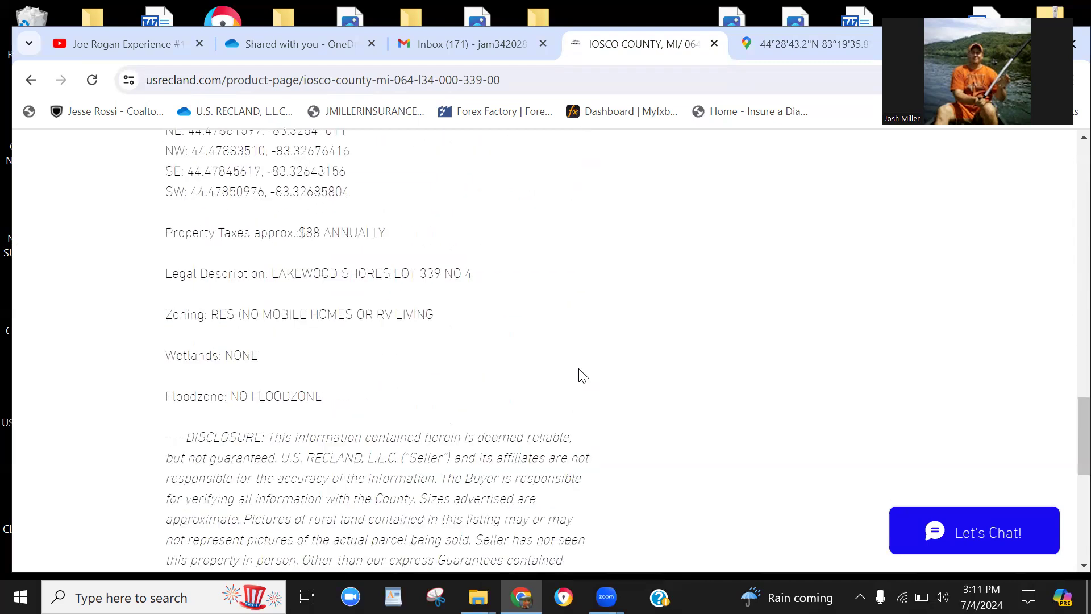
{"action": "mouse_move", "coordinate": [565, 323]}
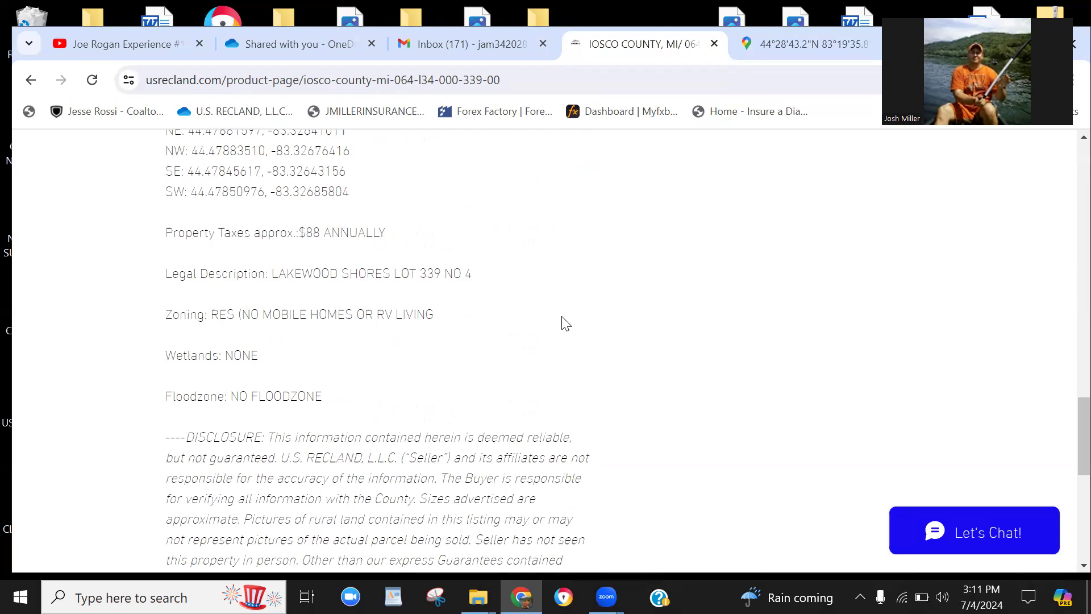
{"action": "mouse_move", "coordinate": [478, 341]}
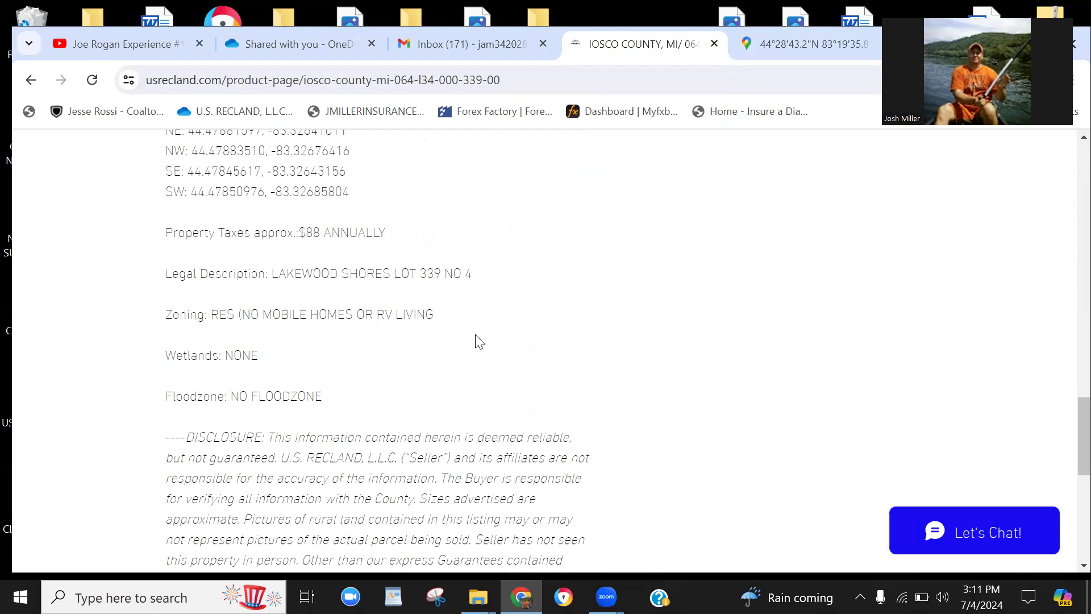
{"action": "mouse_move", "coordinate": [448, 323]}
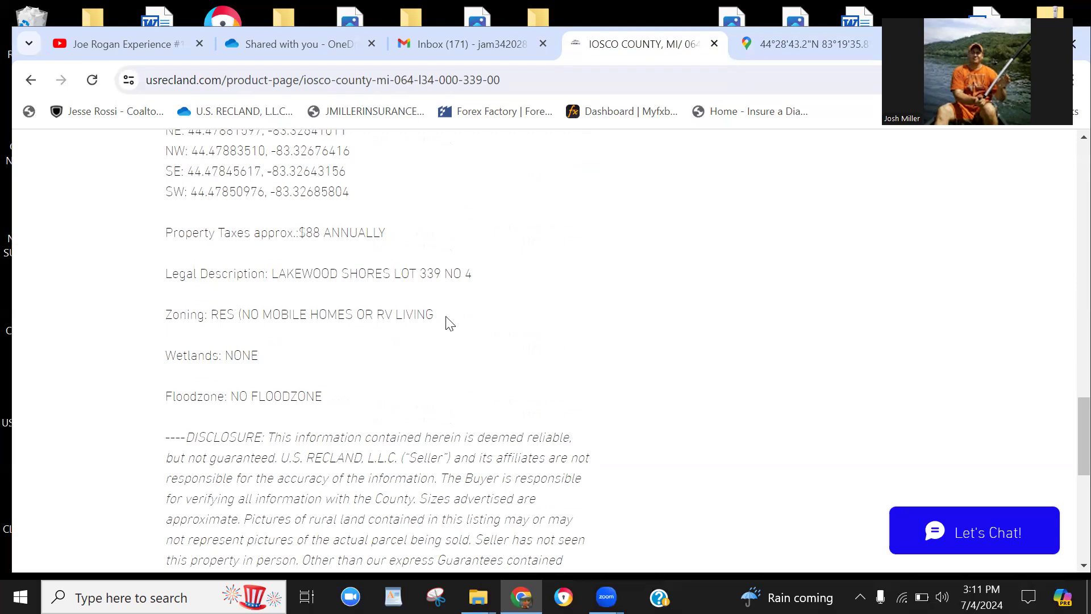
{"action": "mouse_move", "coordinate": [440, 322]}
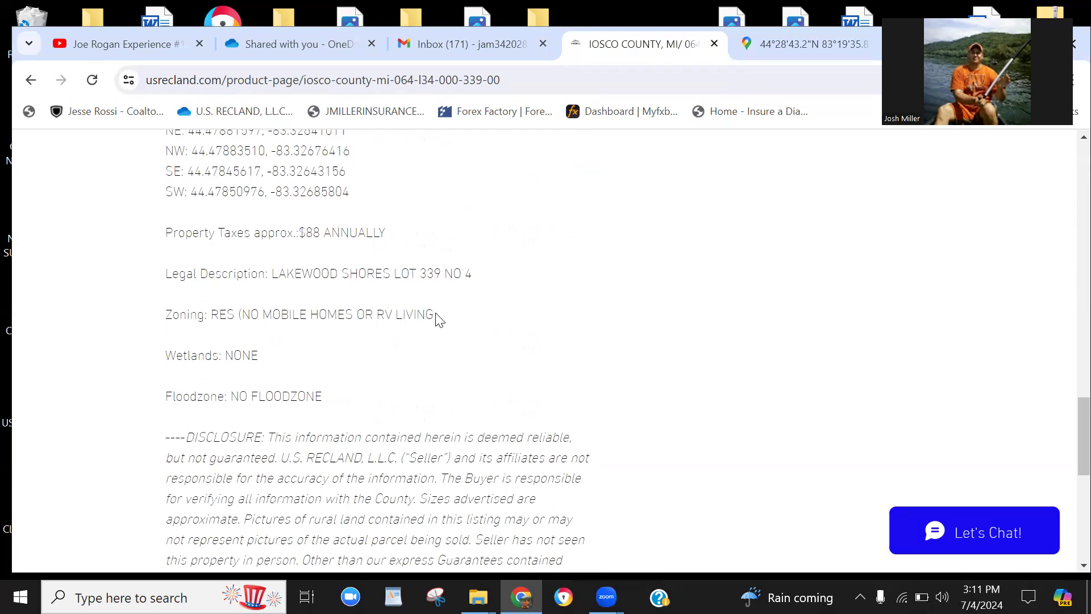
{"action": "mouse_move", "coordinate": [501, 308]}
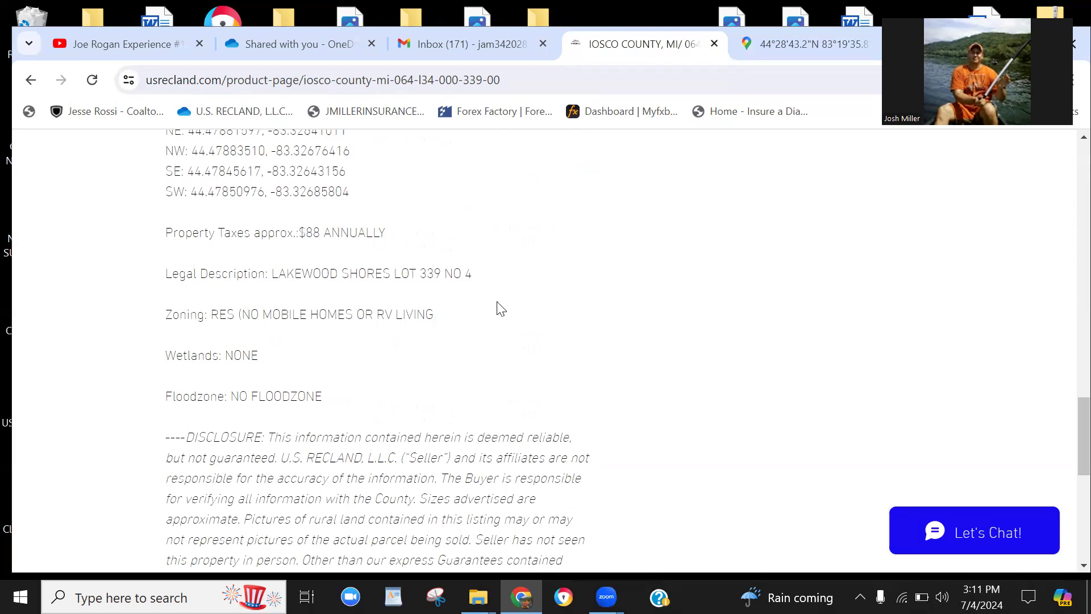
{"action": "mouse_move", "coordinate": [349, 332]}
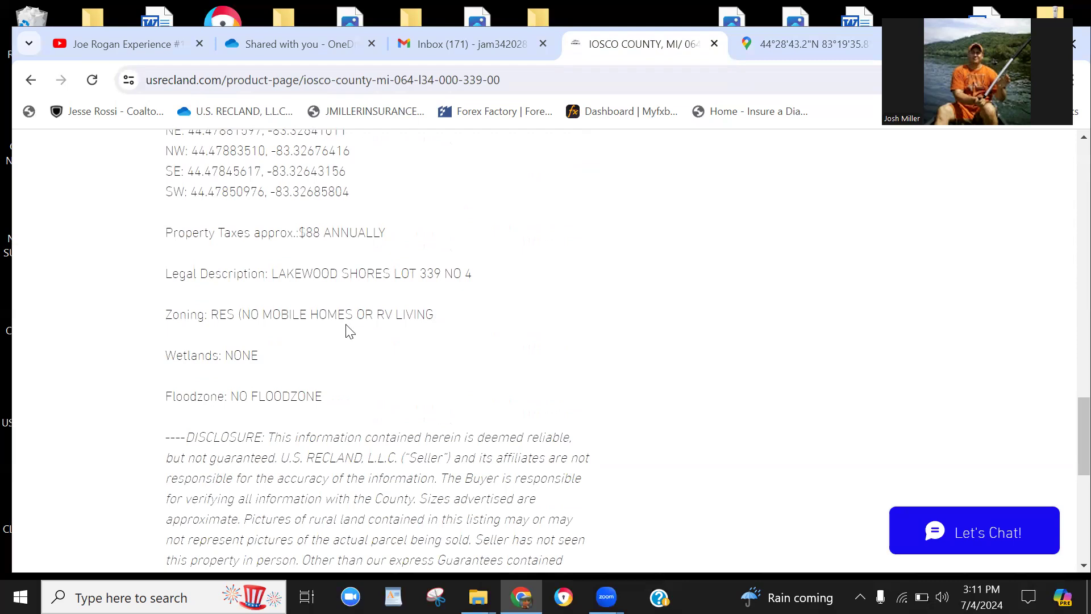
{"action": "mouse_move", "coordinate": [463, 323]}
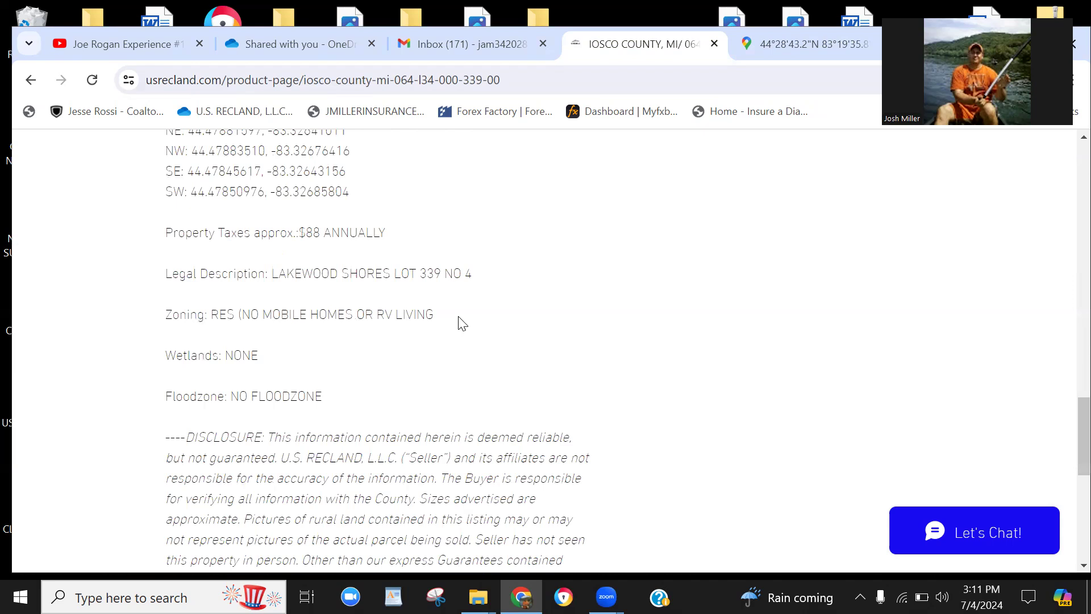
{"action": "mouse_move", "coordinate": [245, 263]}
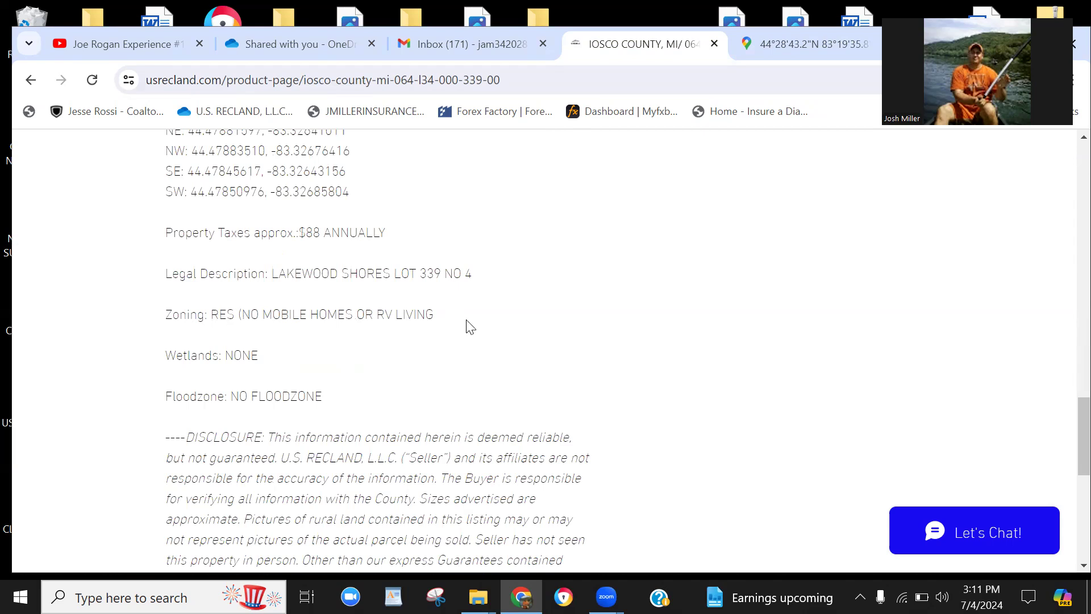
{"action": "mouse_move", "coordinate": [783, 360]}
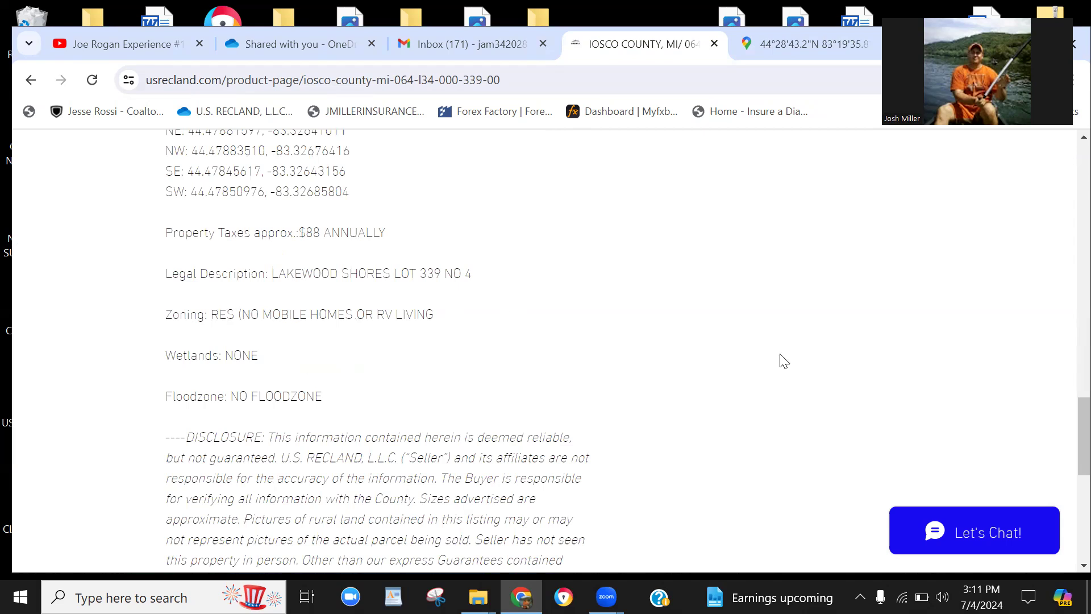
{"action": "scroll", "scroll_direction": "up", "scroll_amount": 3}
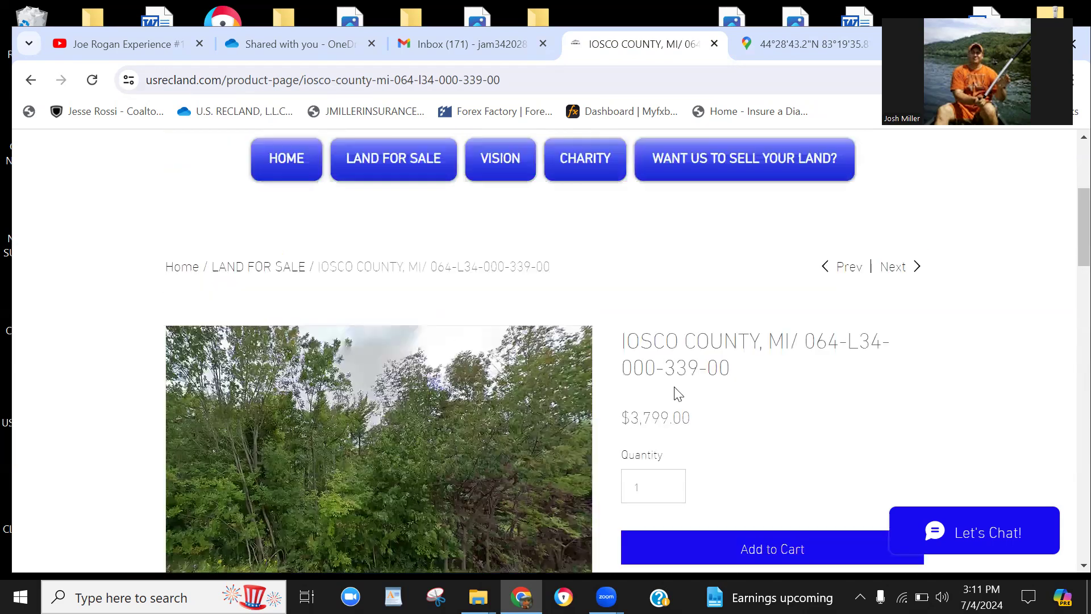
Scroll past the photo gallery to the HOA amenities, sold-as-is note and parcel number
{"action": "scroll", "scroll_direction": "down", "scroll_amount": 3}
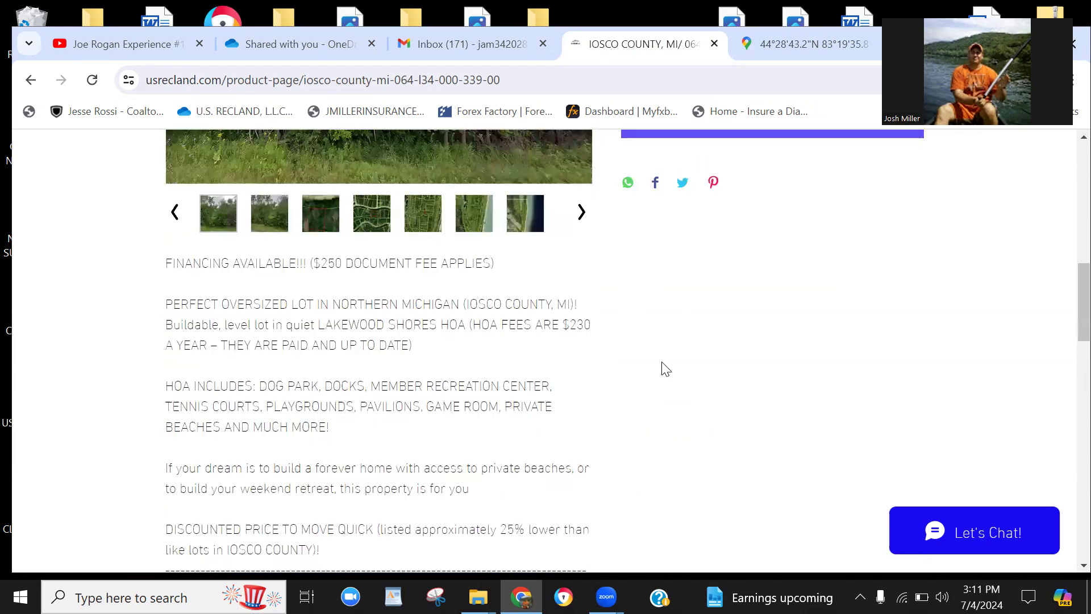
{"action": "scroll", "scroll_direction": "down", "scroll_amount": 3}
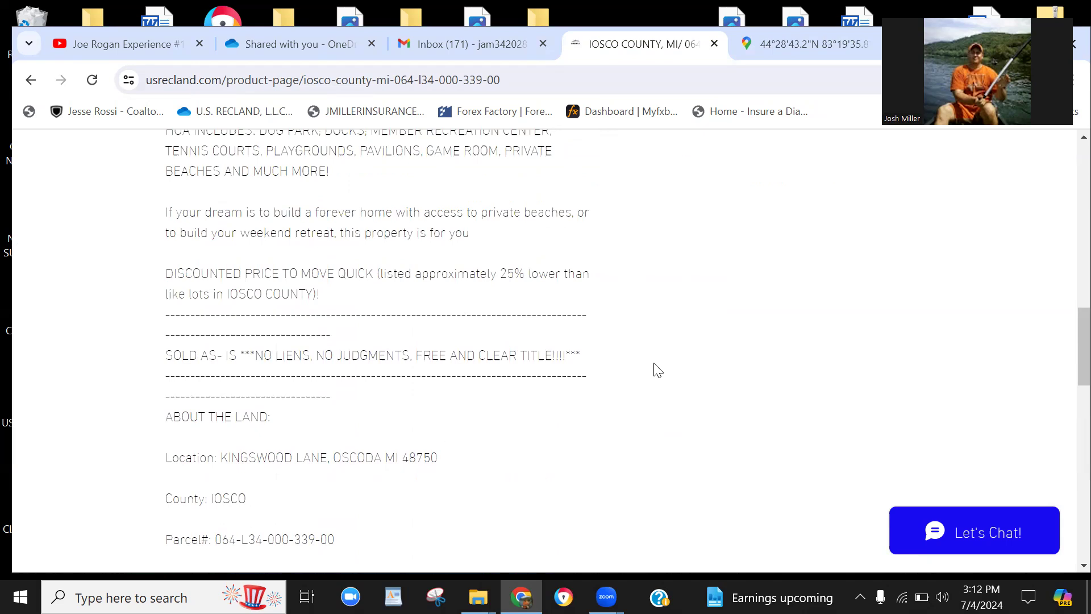
{"action": "mouse_move", "coordinate": [601, 342]}
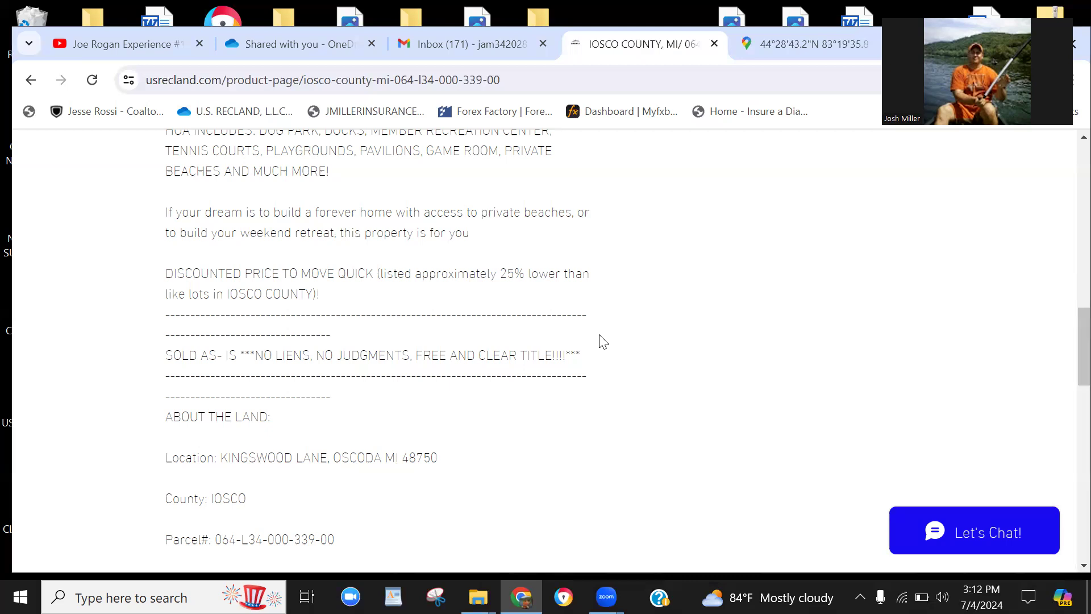
{"action": "mouse_move", "coordinate": [614, 317]}
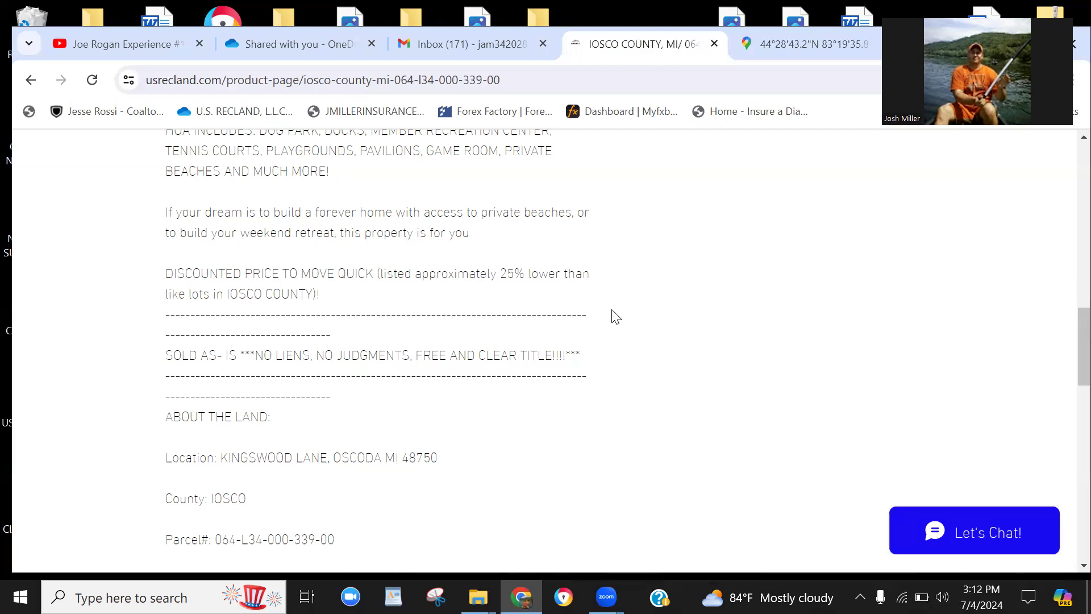